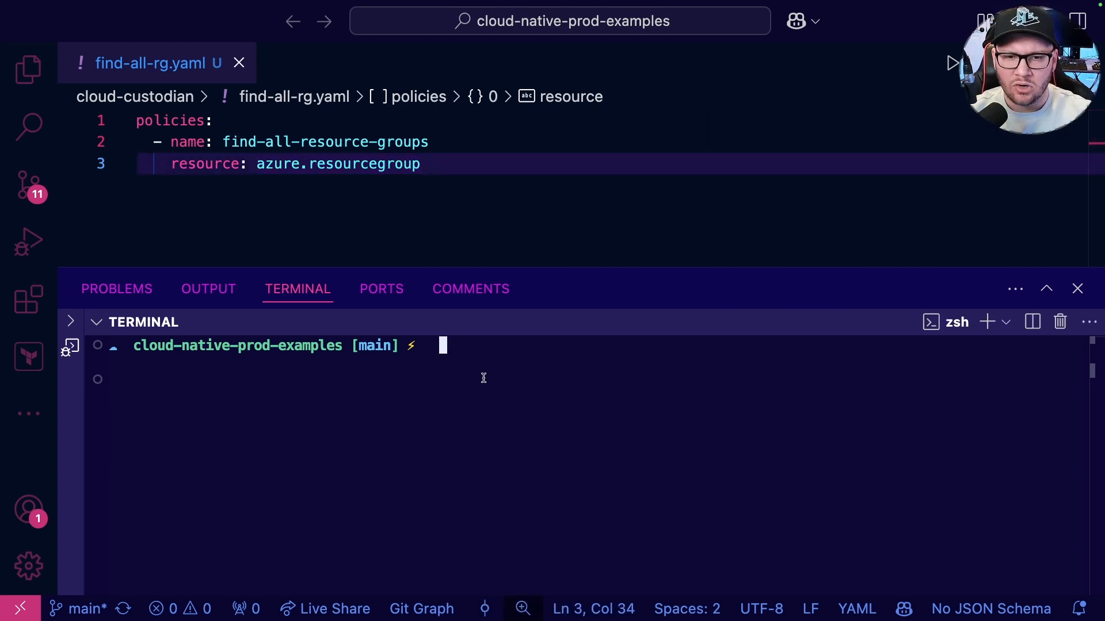
- Validate find-all-rg.yaml from the cloud-custodian folder, clear the terminal, and stage the run command
text(custodian validate find-all-rg.yaml)
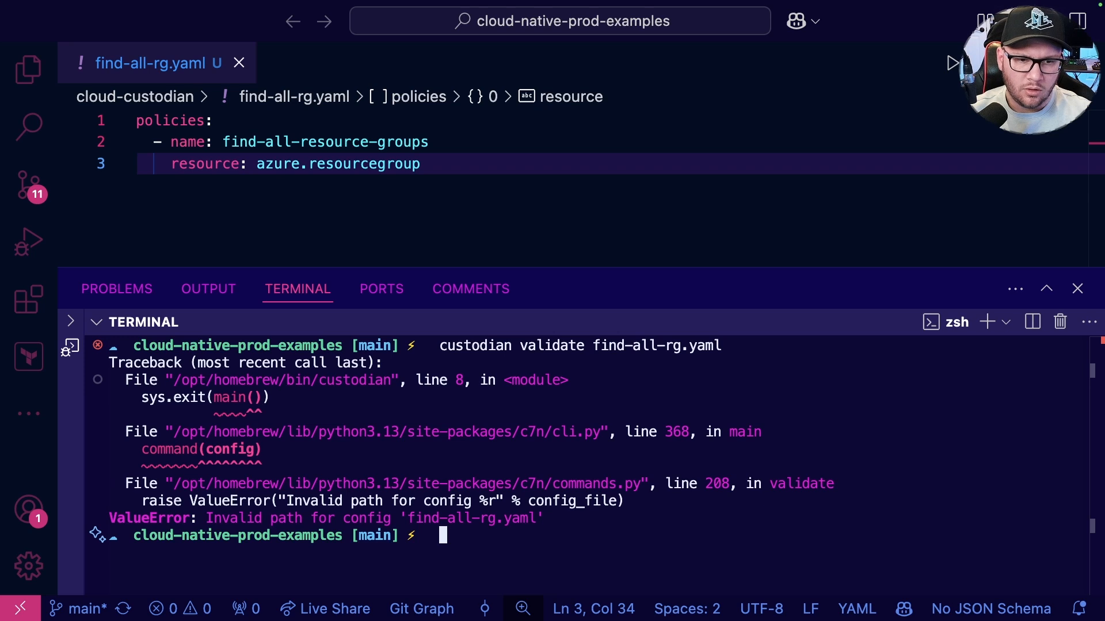
mouse_move(723, 398)
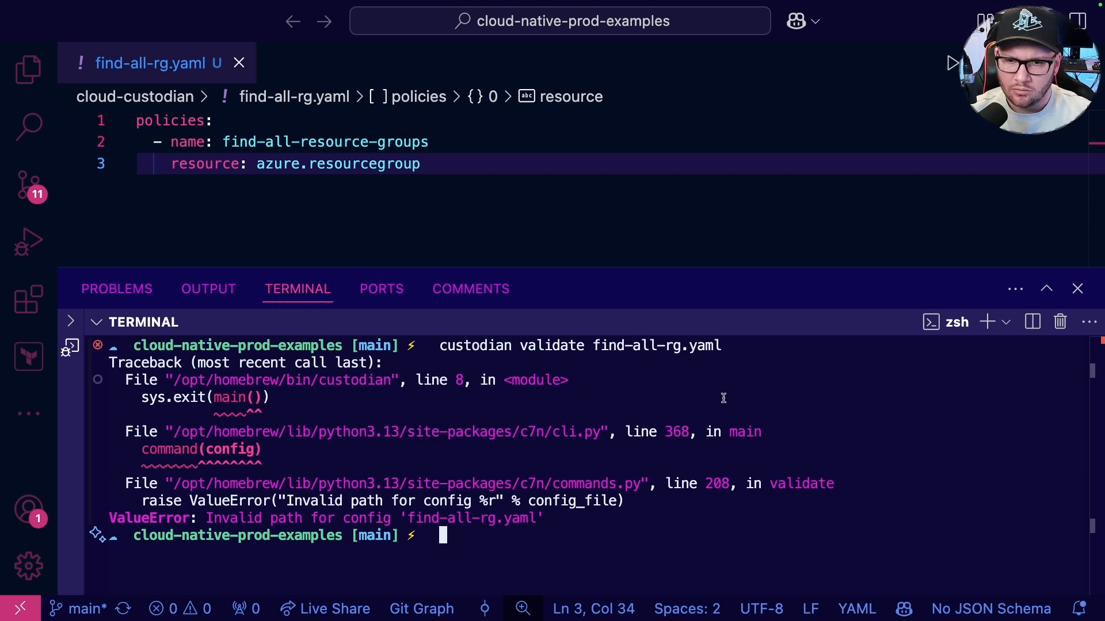
mouse_move(718, 407)
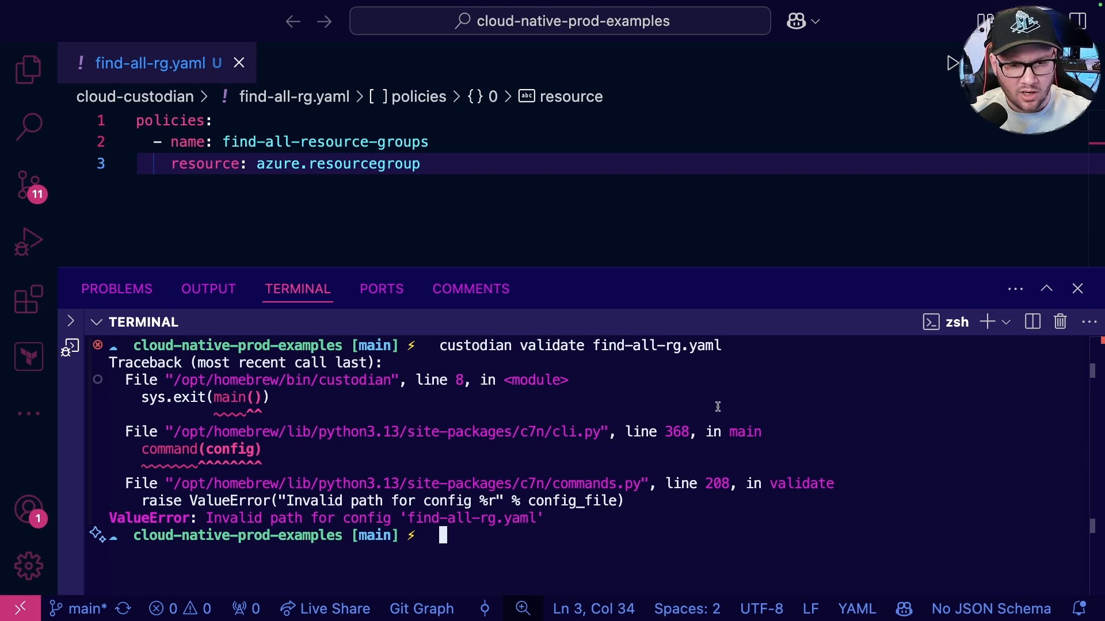
text(cd c)
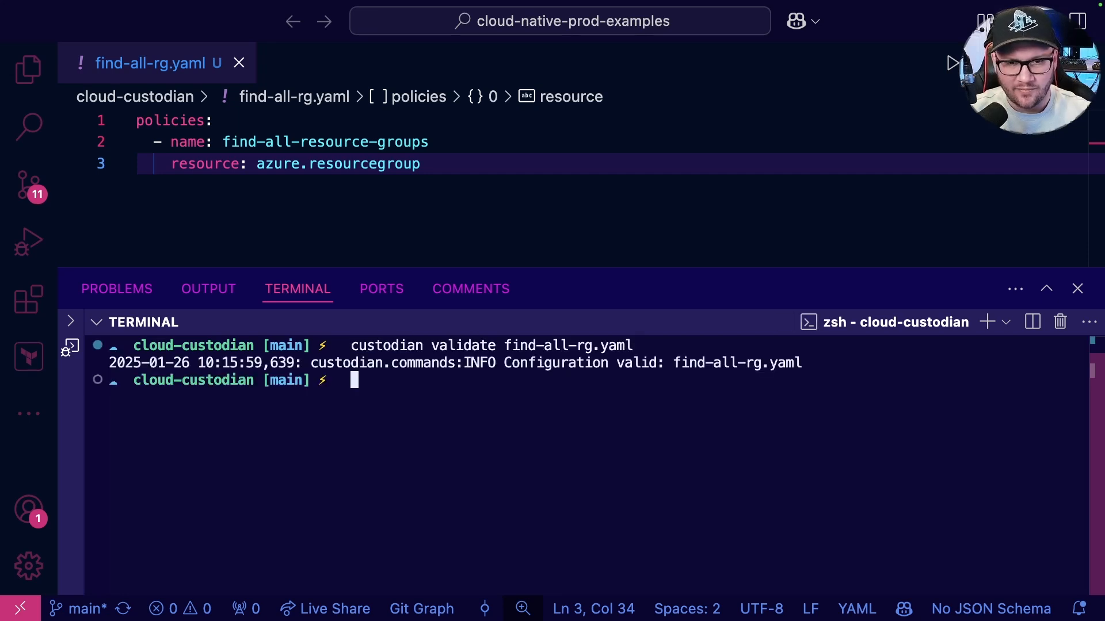
mouse_move(609, 358)
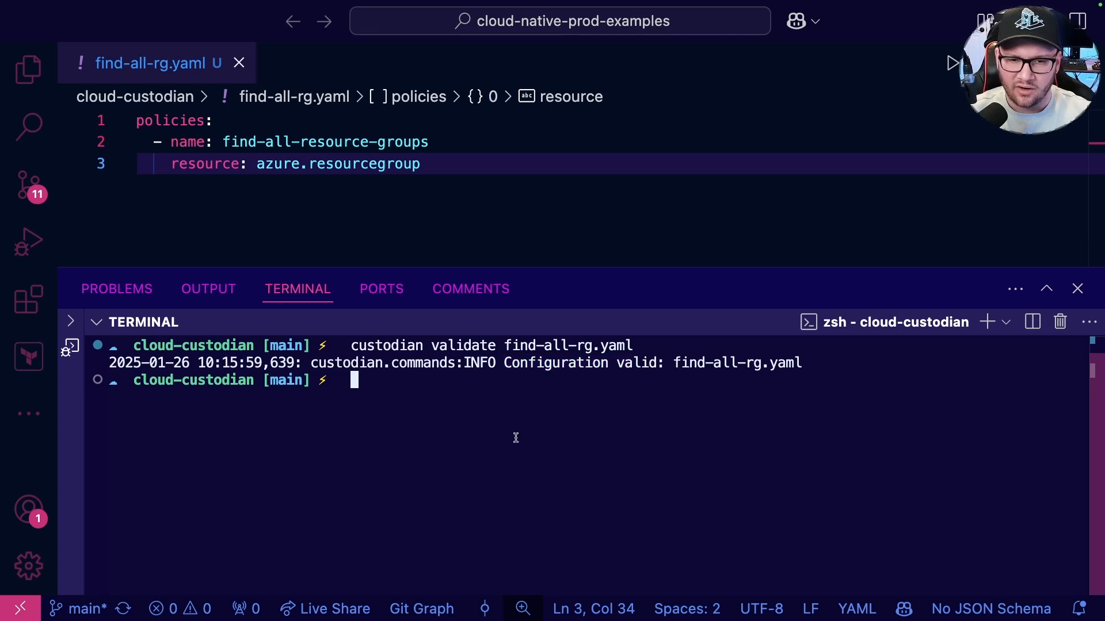
text(cl)
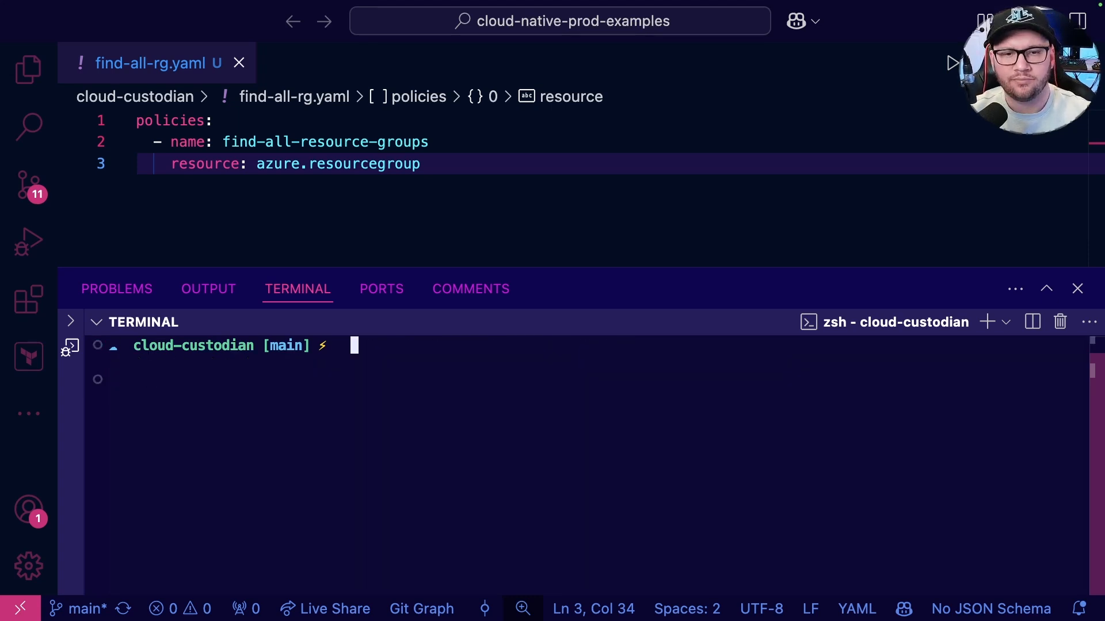
text(custodian run find-all-rg.yaml --output-dir .)
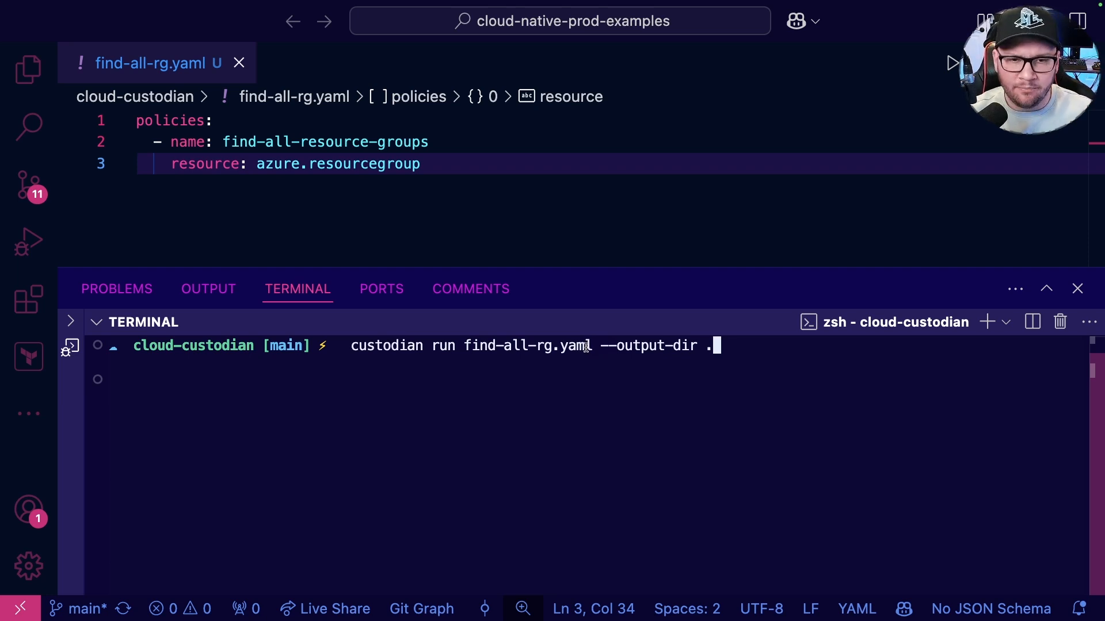
mouse_move(509, 318)
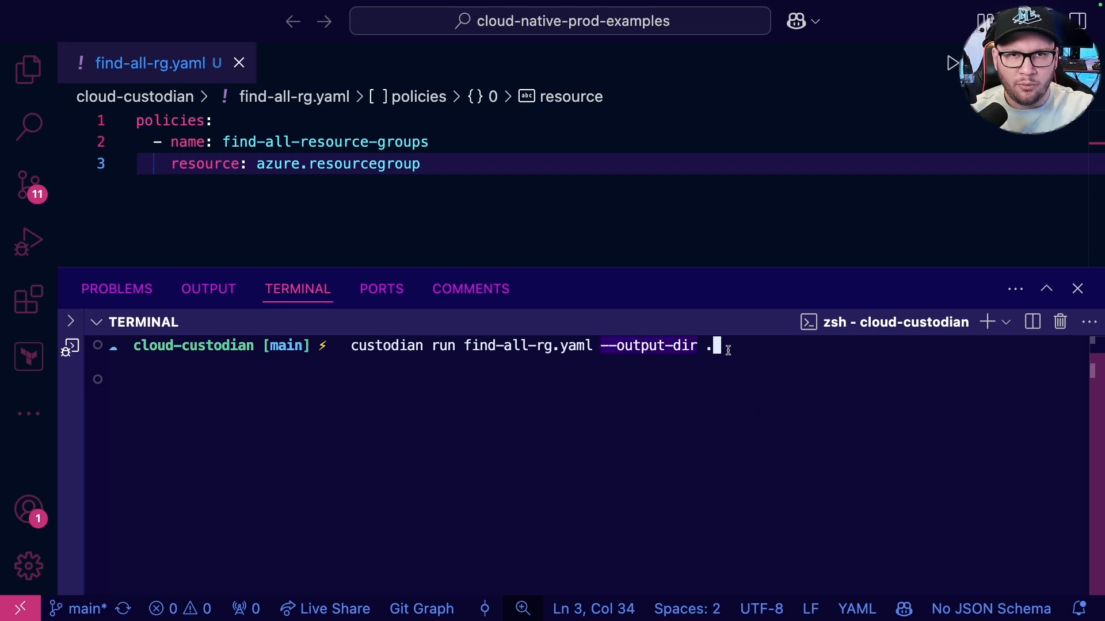
- Run find-all-rg.yaml with --output-dir . and confirm it found 3 resource groups
key(Backspace)
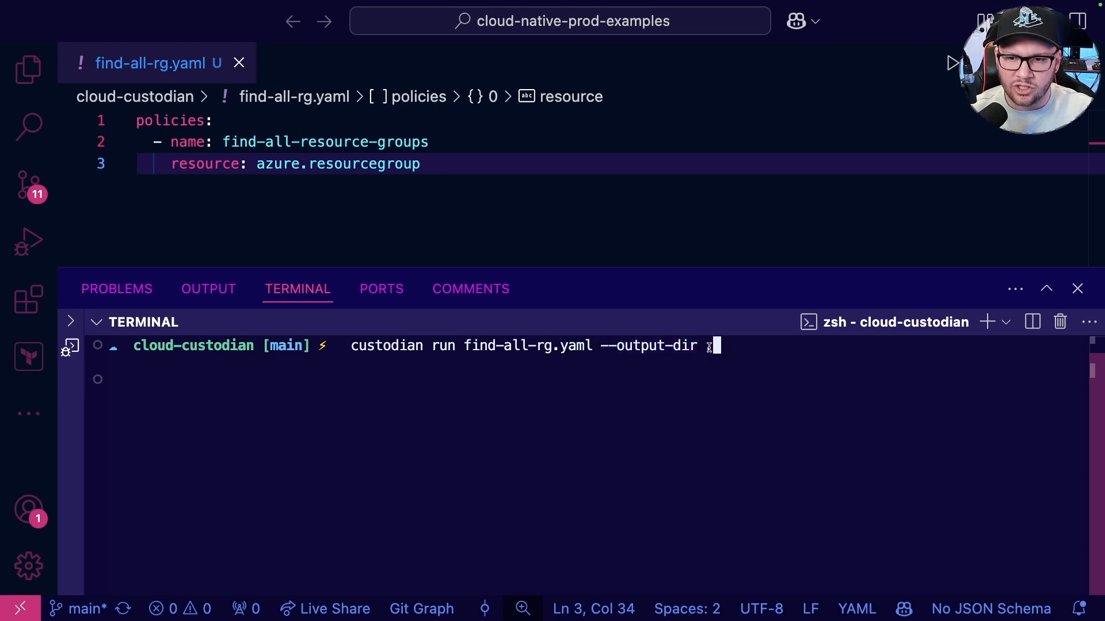
text(.)
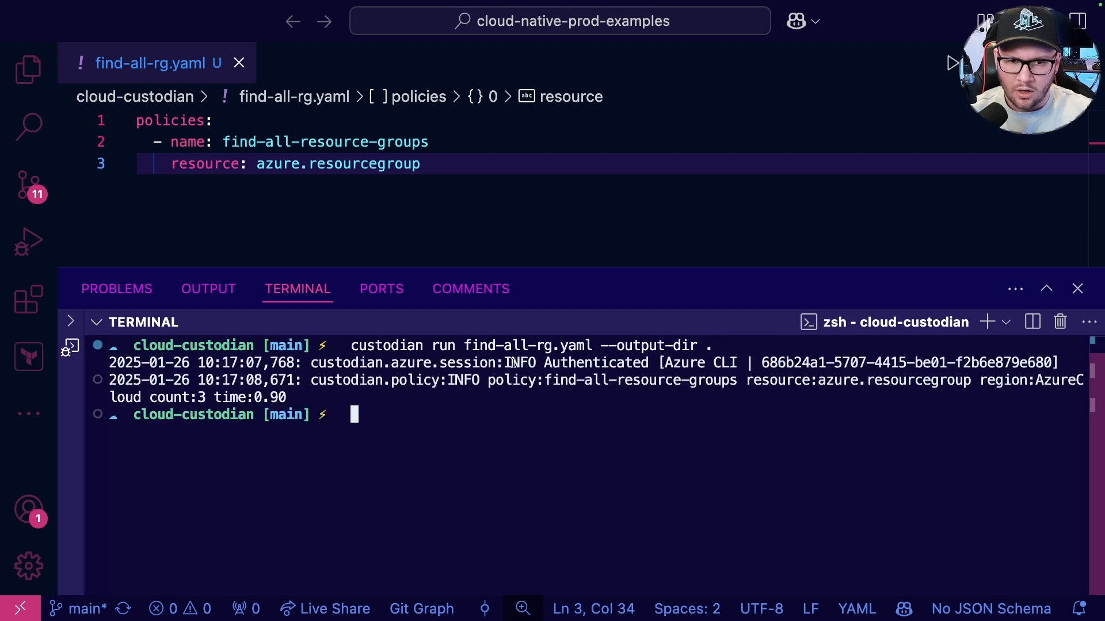
mouse_move(726, 533)
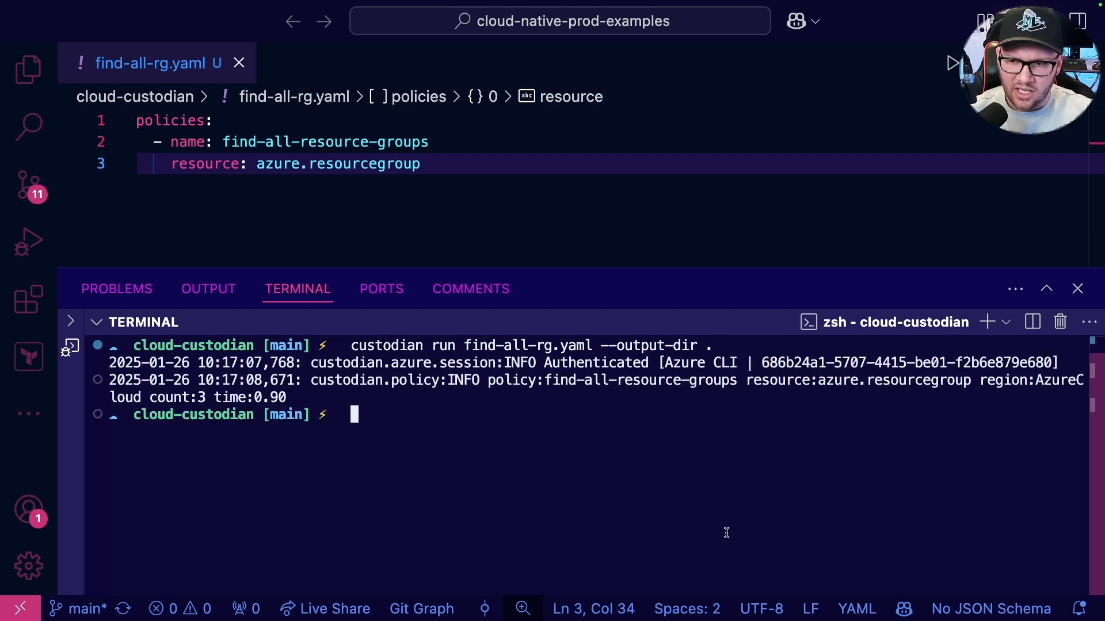
double_click(602, 380)
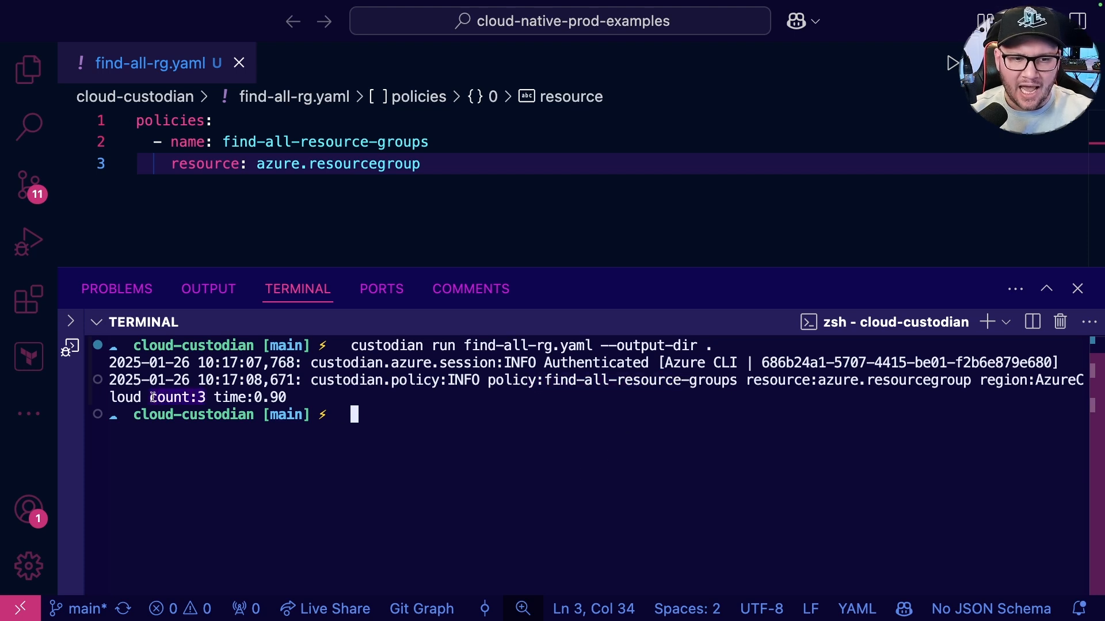
key(Cmd+Tab)
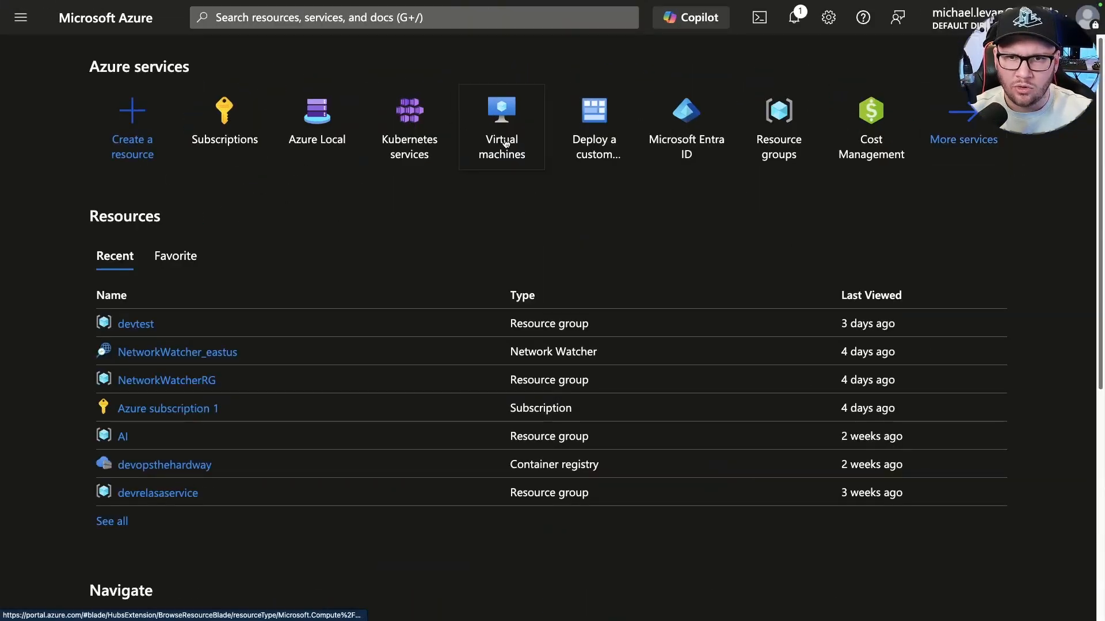
- Search the Azure portal for 'resource' to reach Resource groups
text(resource)
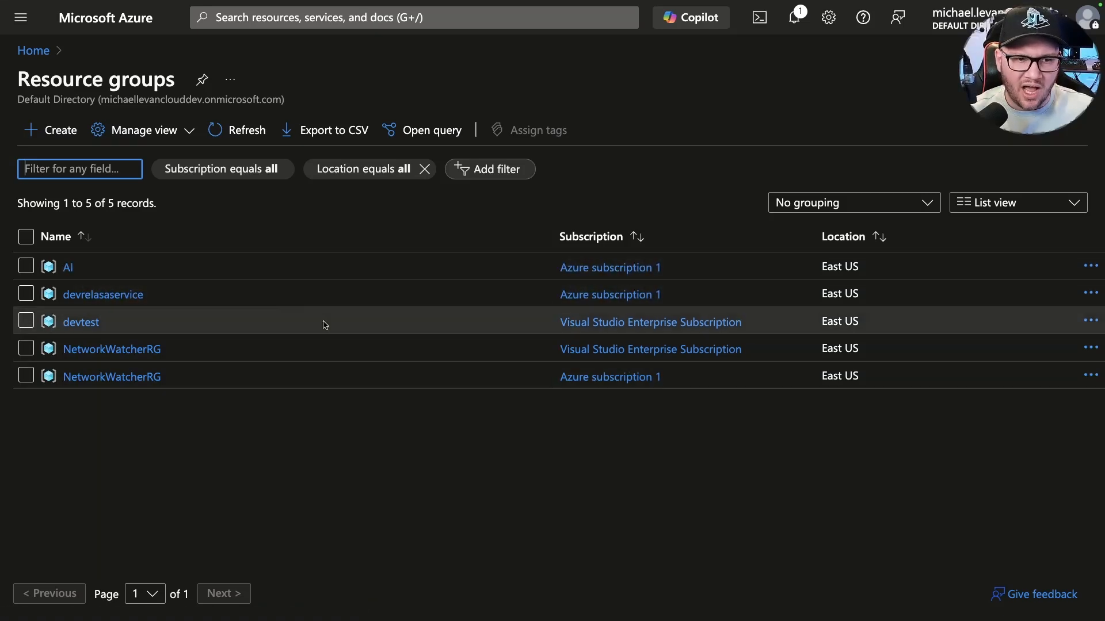
mouse_move(609, 267)
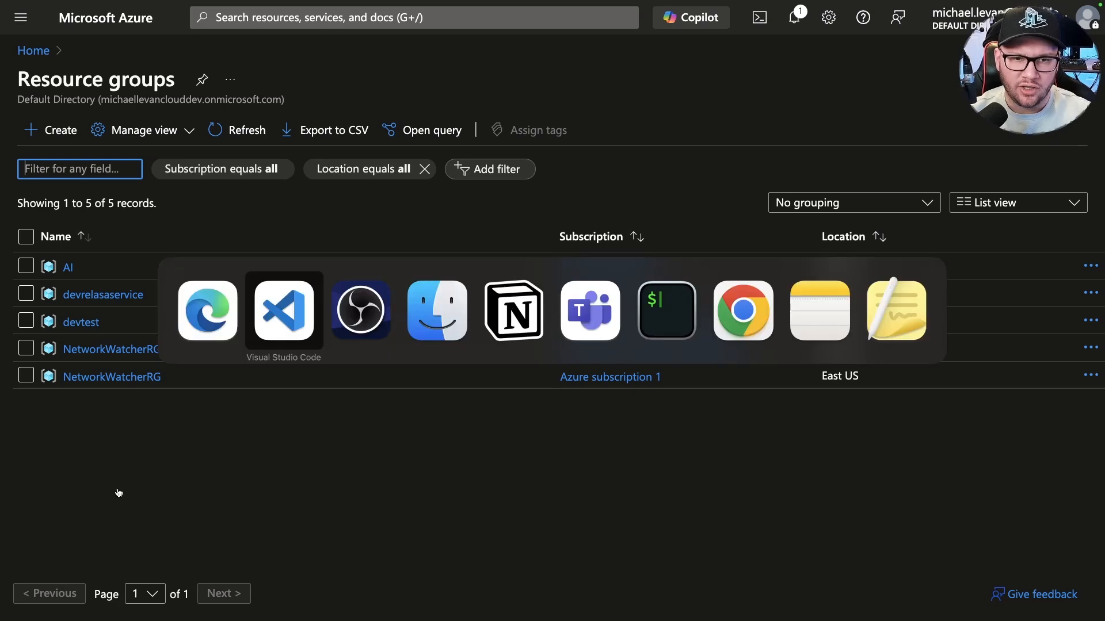
- Review find-all-resource-groups/resources.json, then return to the policy file
click(283, 310)
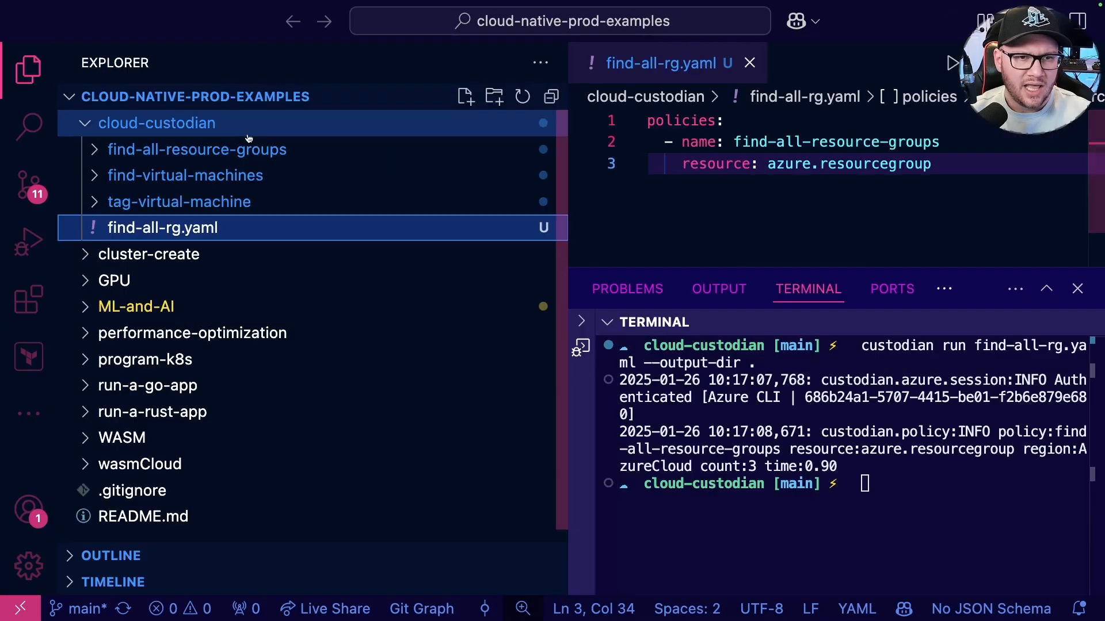
mouse_move(366, 179)
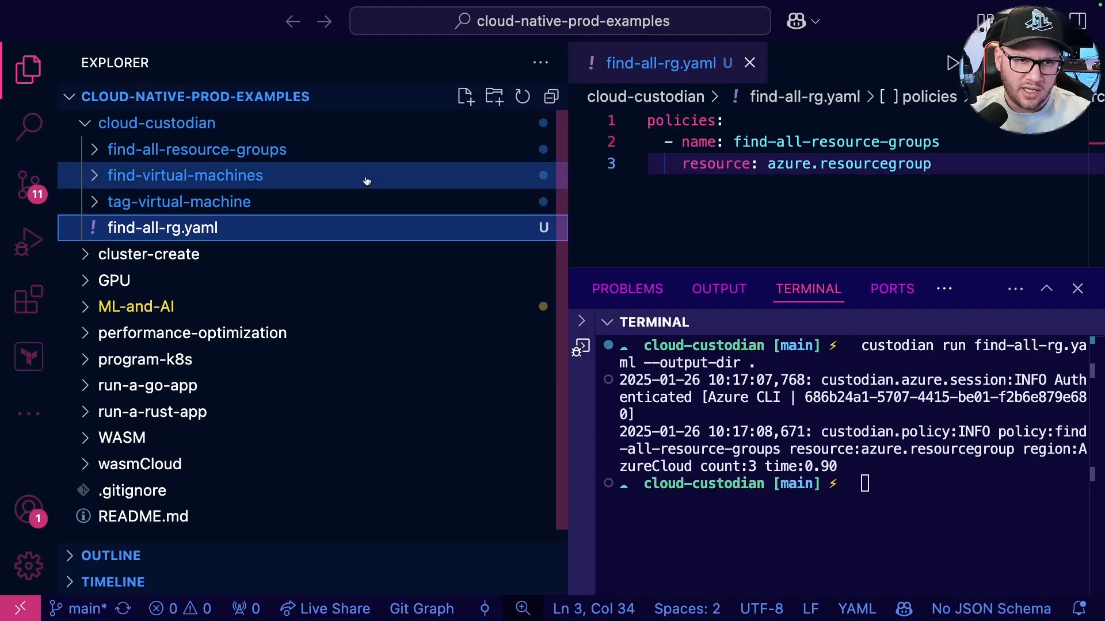
click(196, 149)
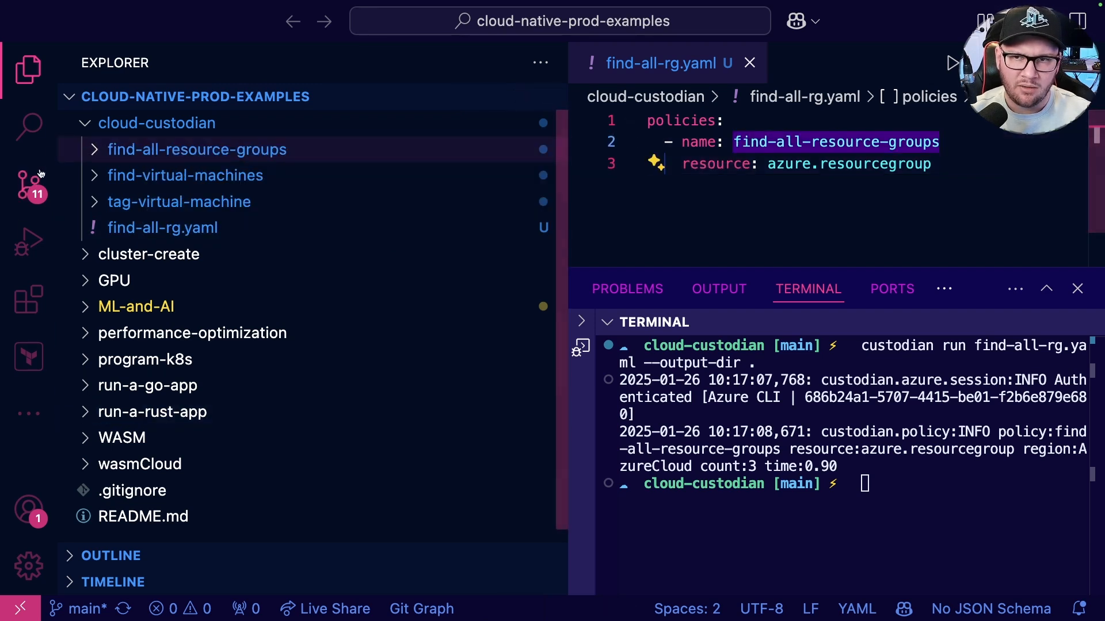
click(197, 149)
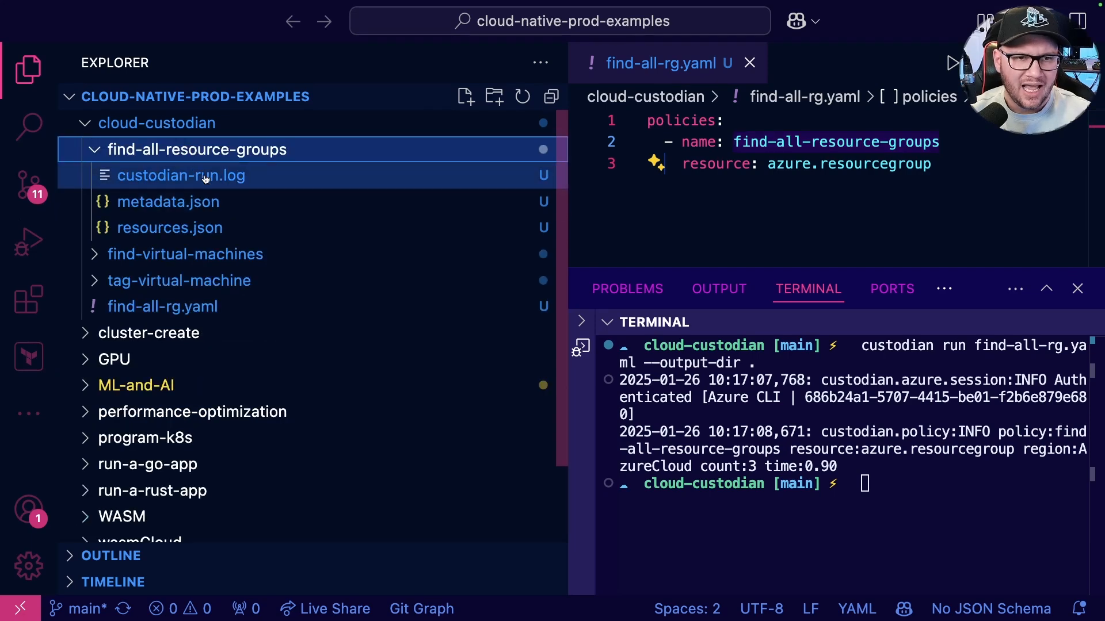
click(181, 175)
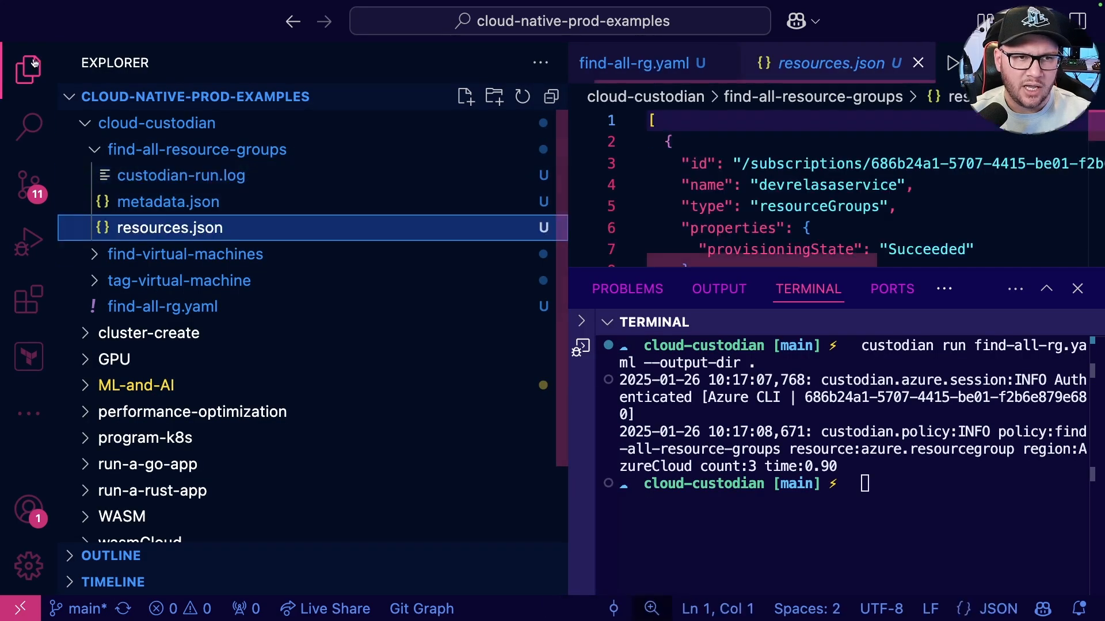
click(29, 68)
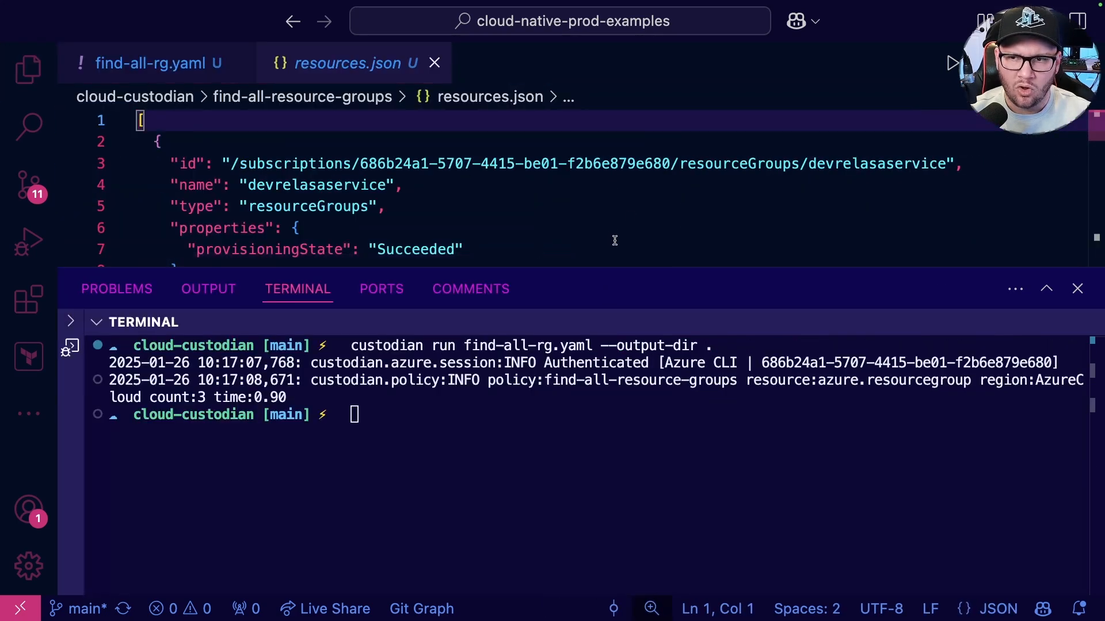
scroll(down, 3)
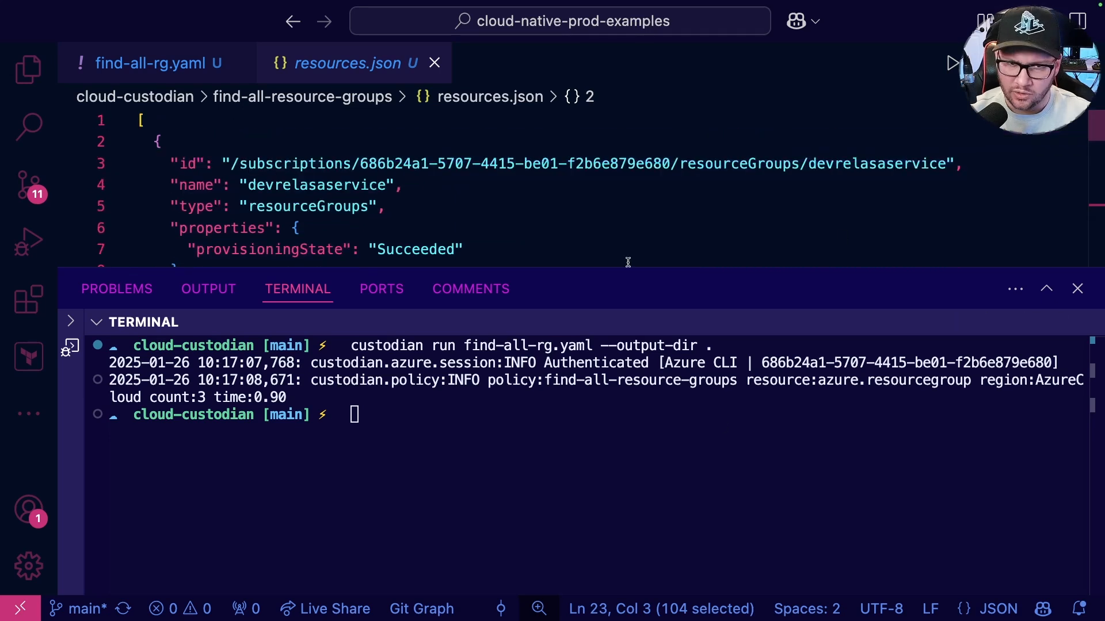
click(434, 63)
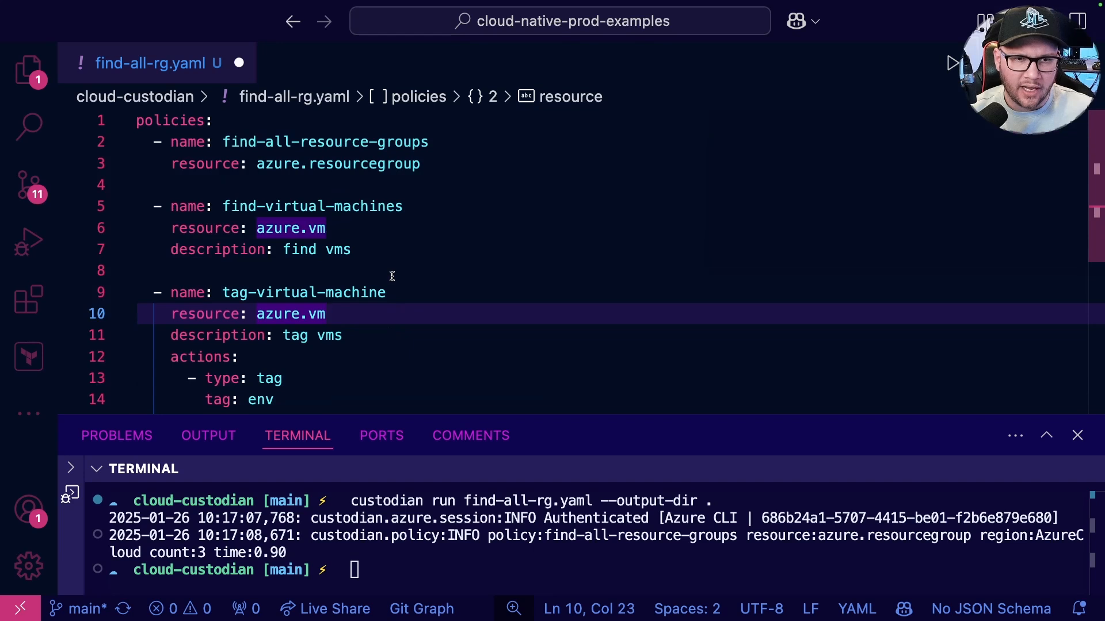
mouse_move(185, 213)
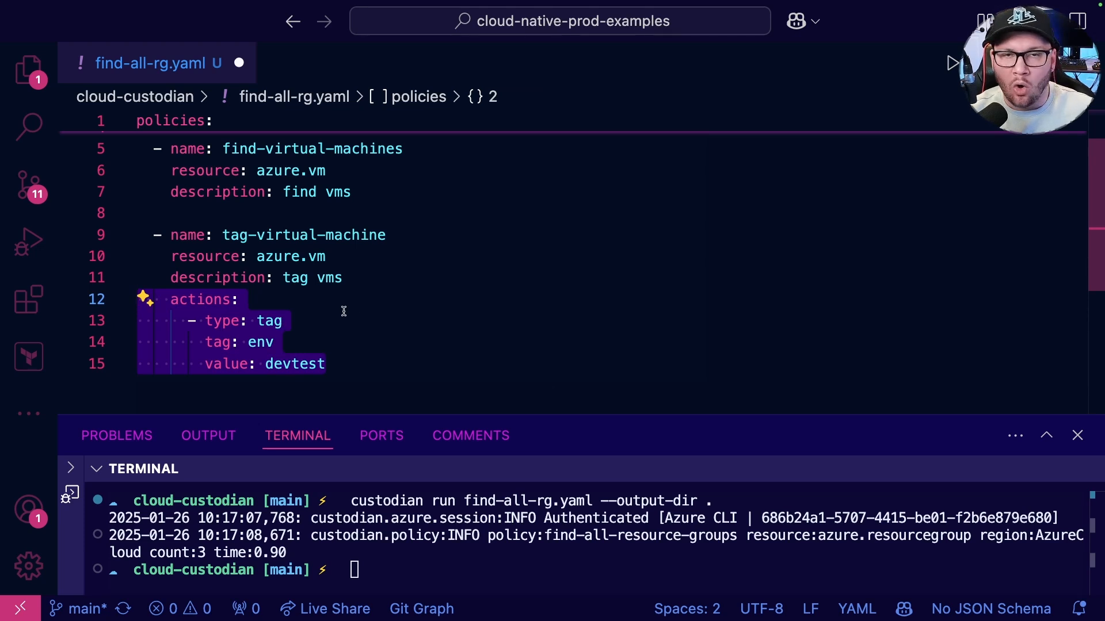
mouse_move(303, 358)
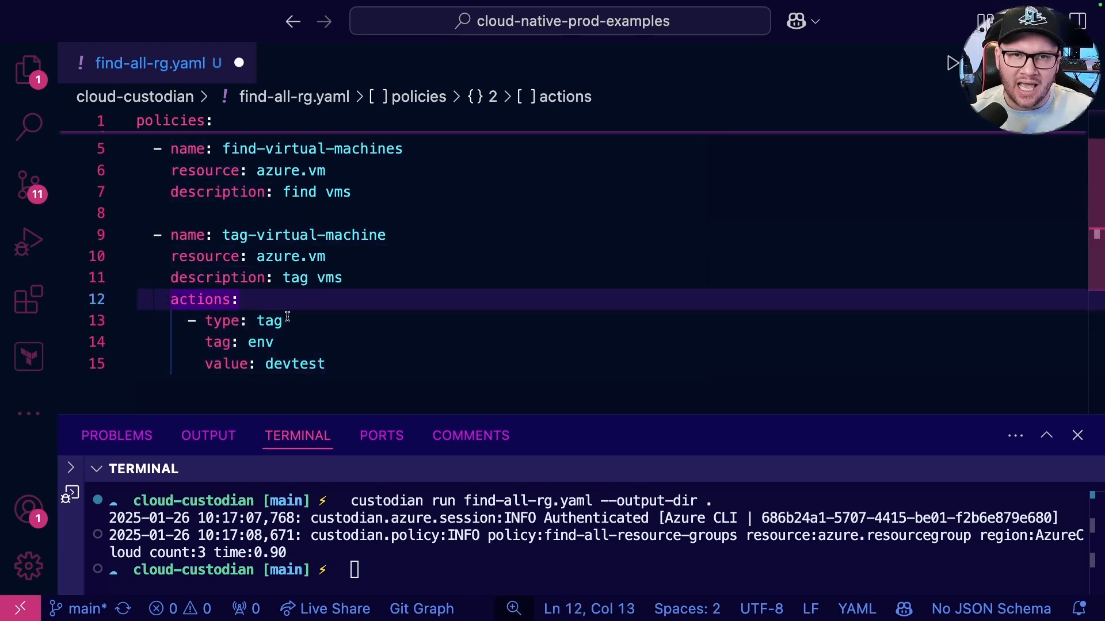
- Enlarge the terminal panel to make room for output
drag(449, 422, 449, 380)
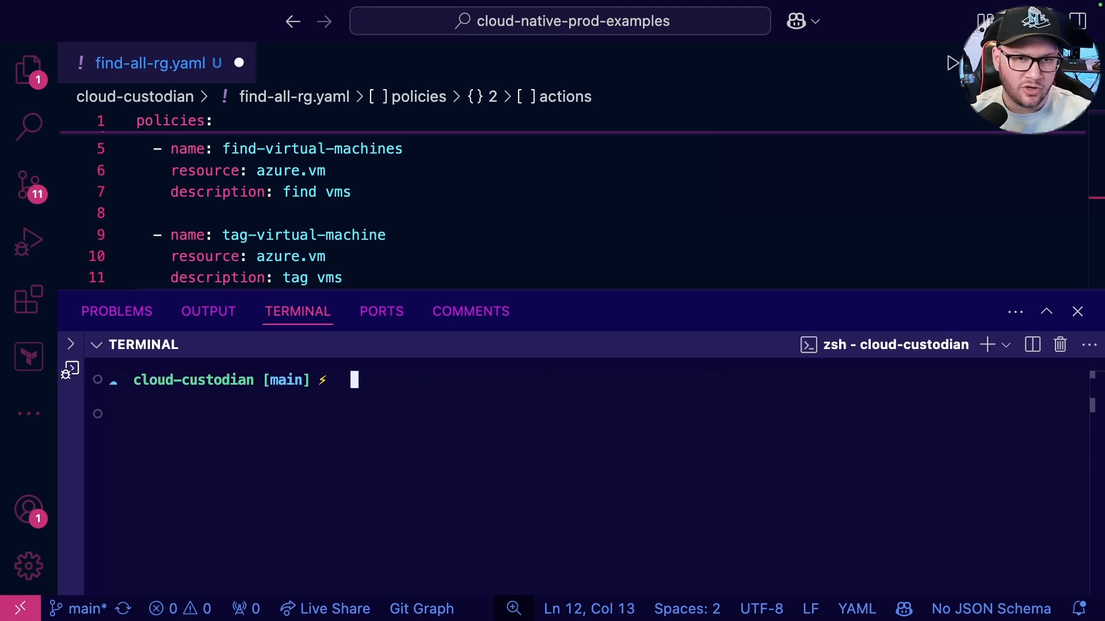
- Move the three old policy output folders to Trash and hide the Explorer
click(28, 68)
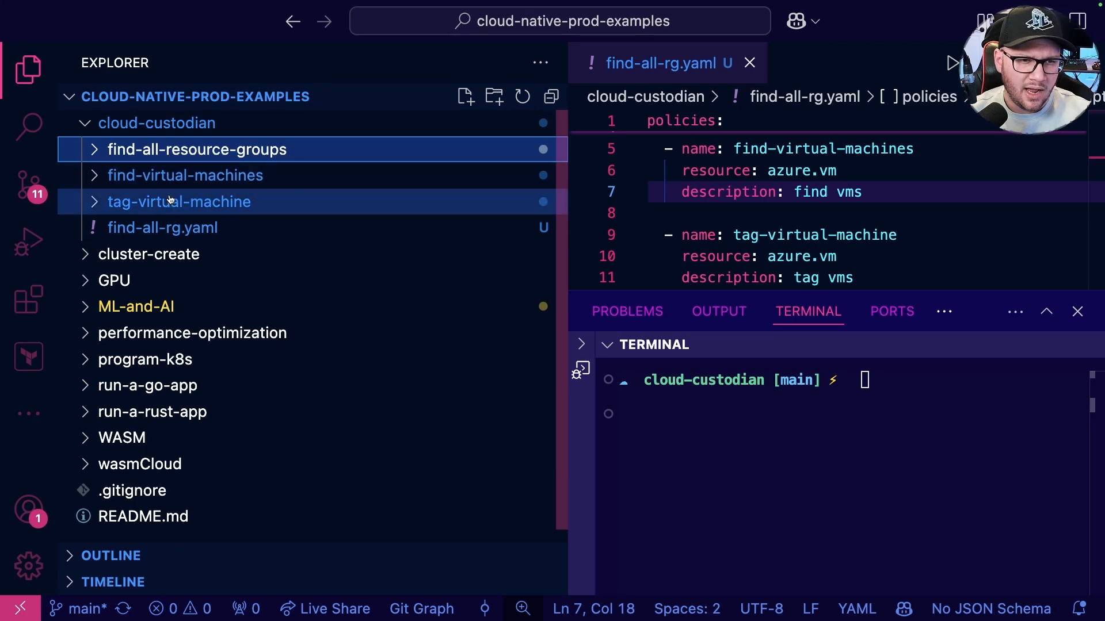
right_click(195, 148)
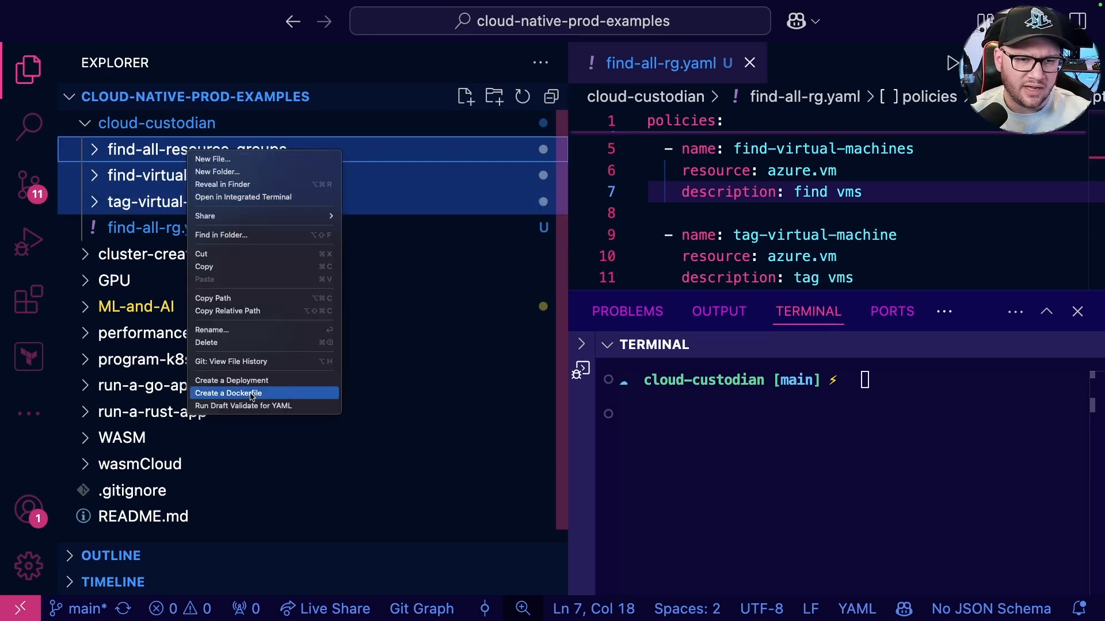
click(207, 342)
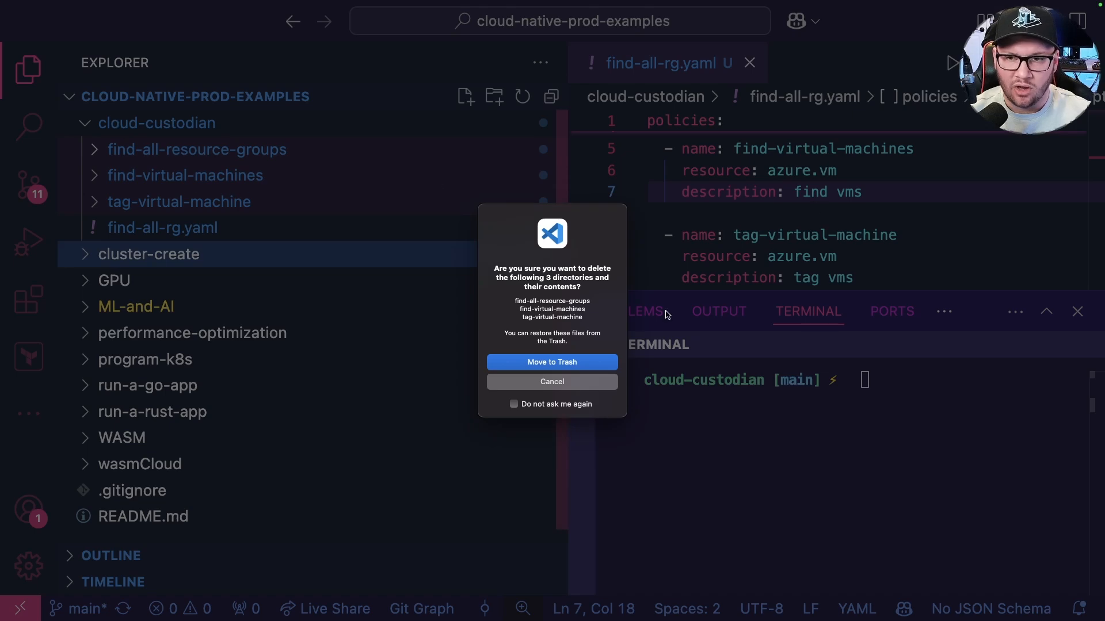
click(552, 362)
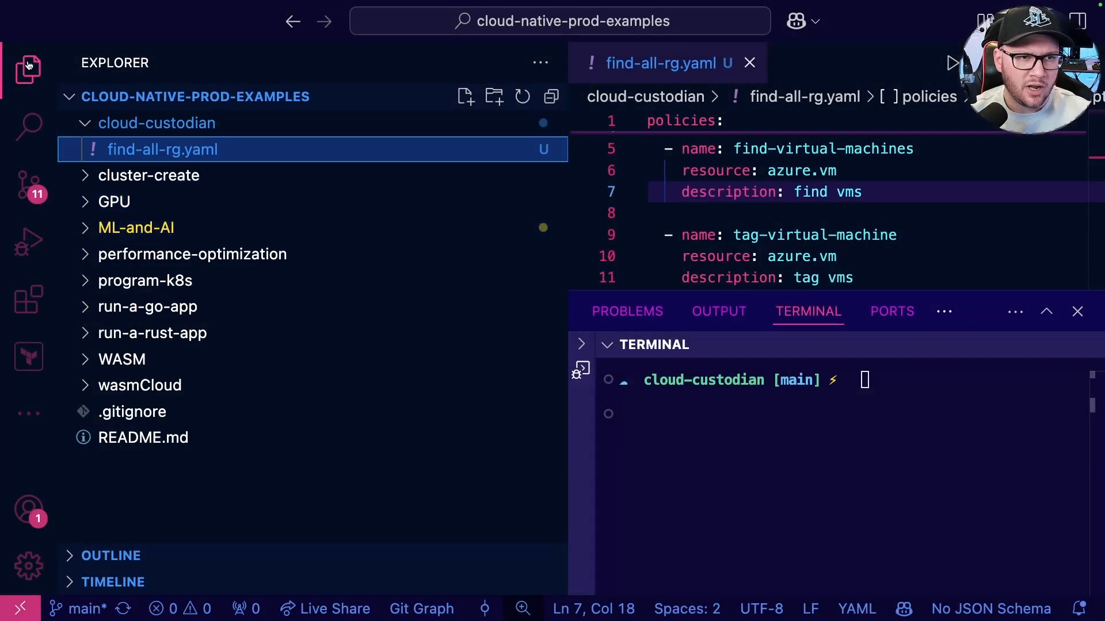
click(28, 69)
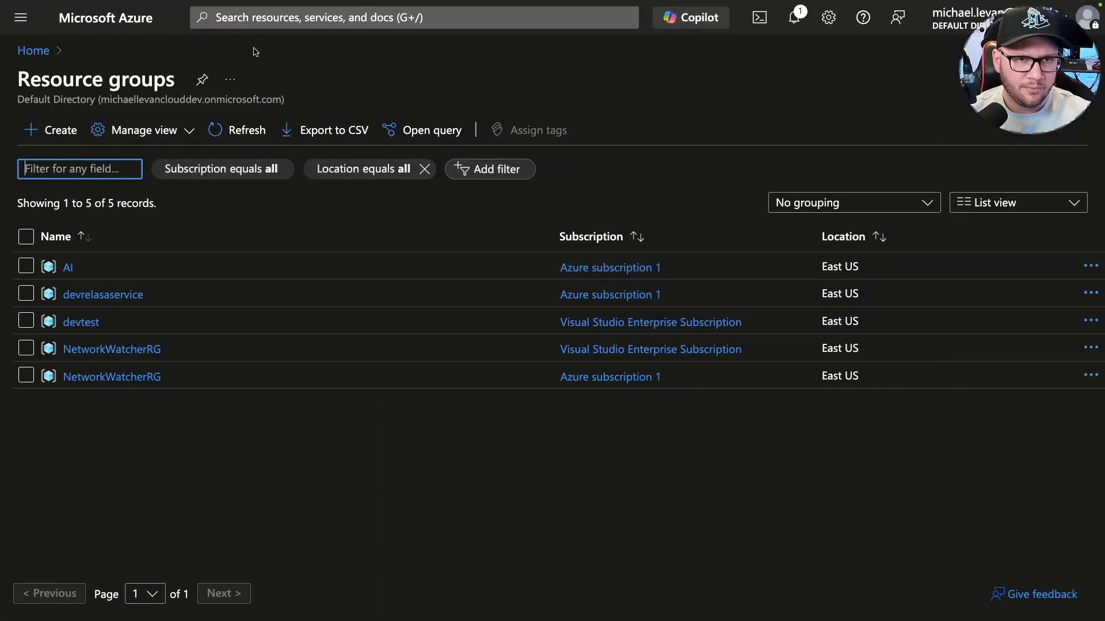
- Start creating a new virtual machine and choose its subscription
click(412, 17)
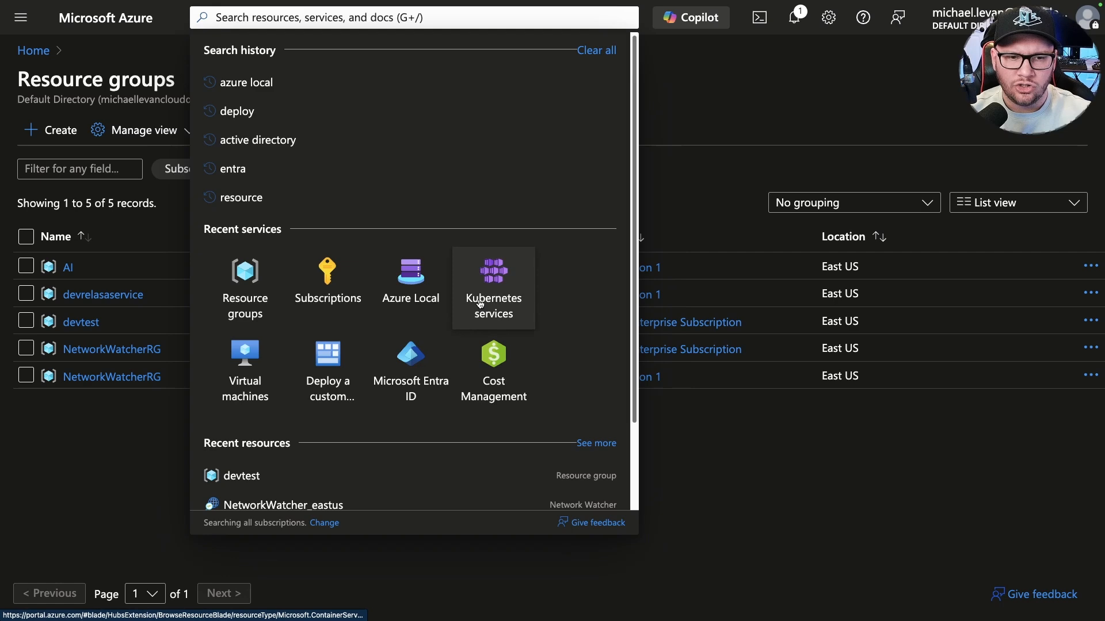
click(245, 360)
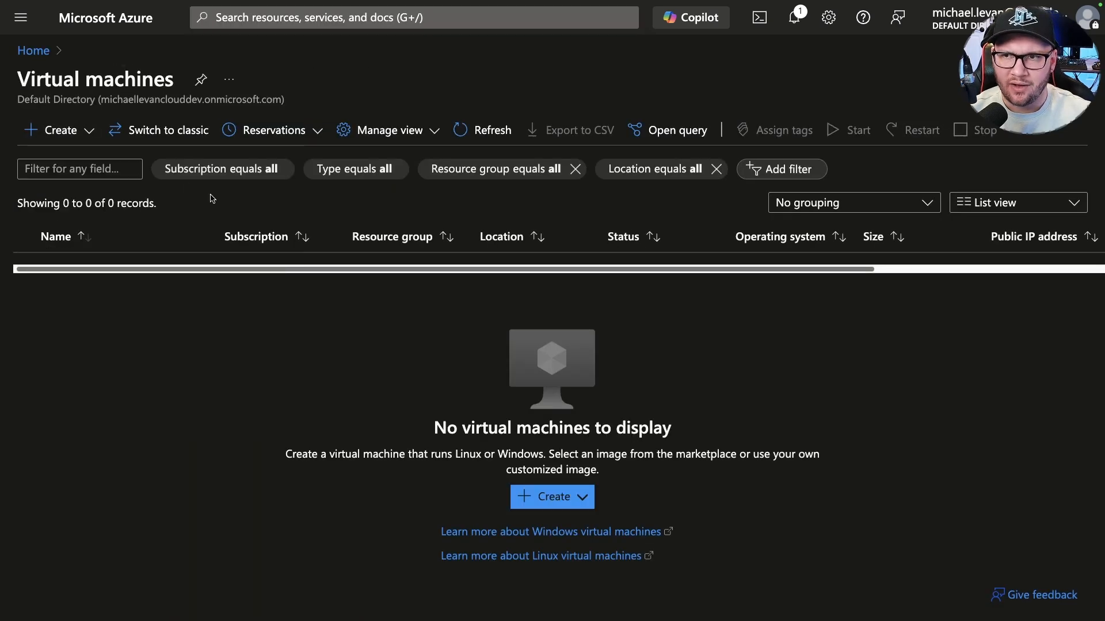
click(552, 497)
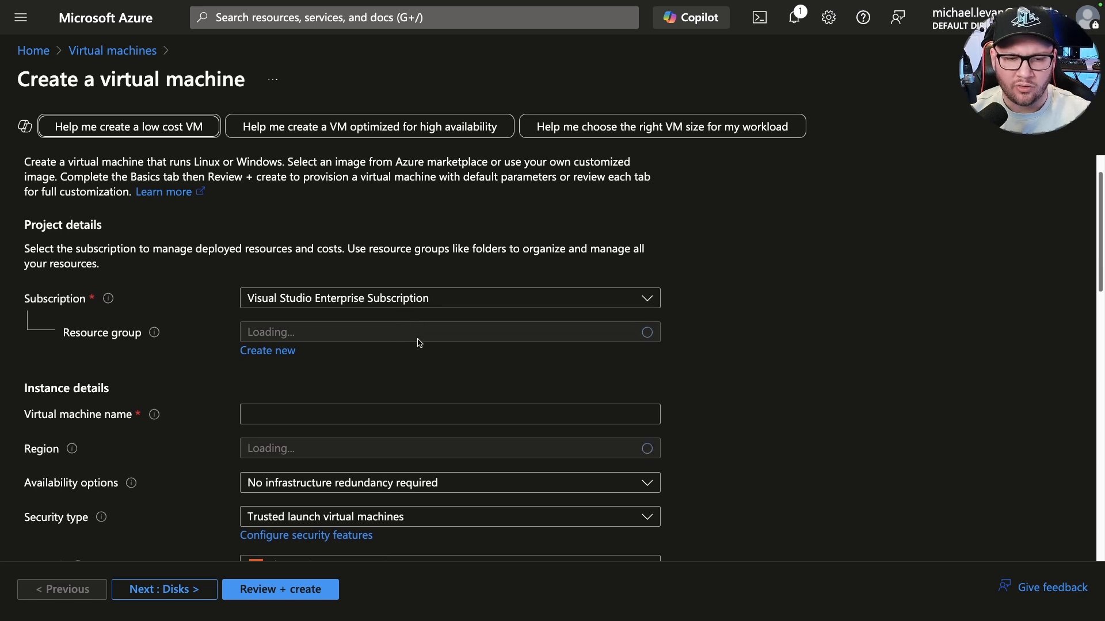
click(449, 332)
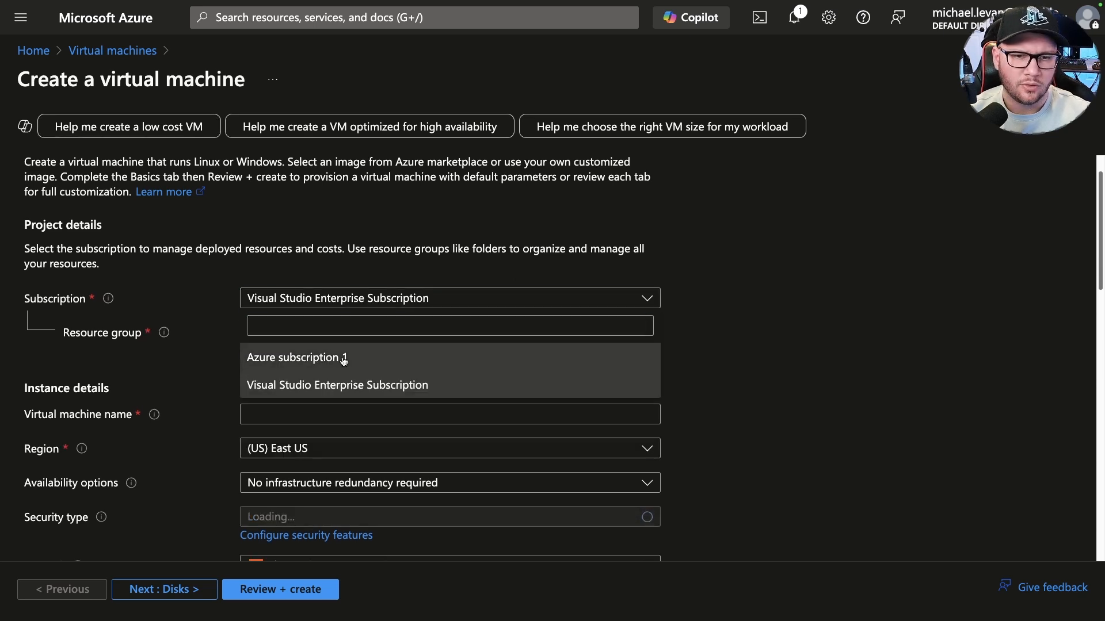
scroll(down, 3)
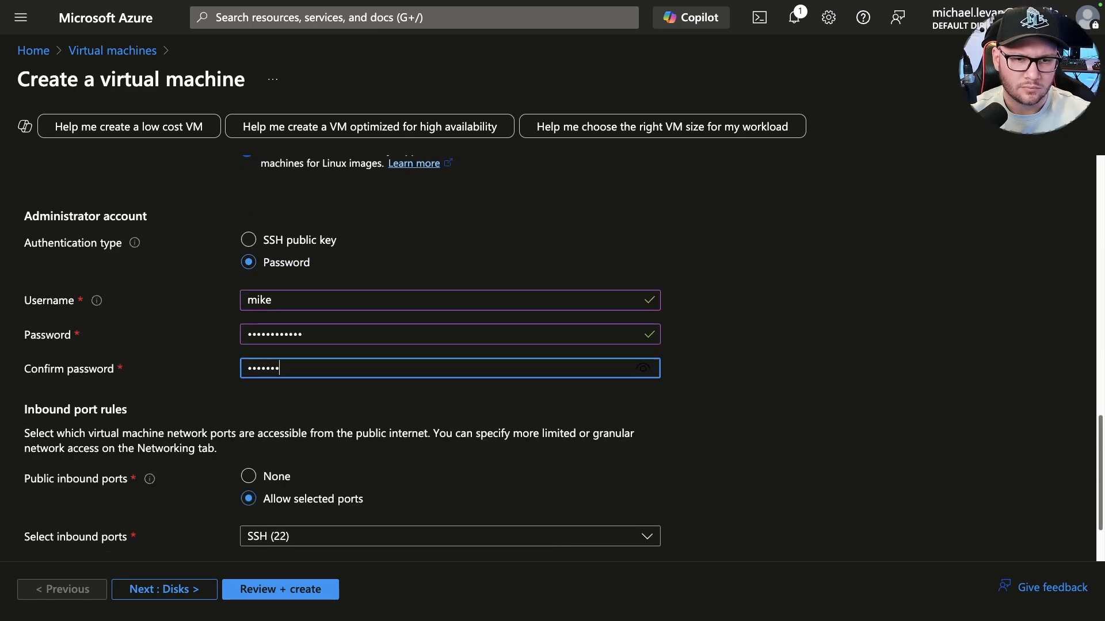
- Review and create the VM, then open the deployed resource
click(279, 589)
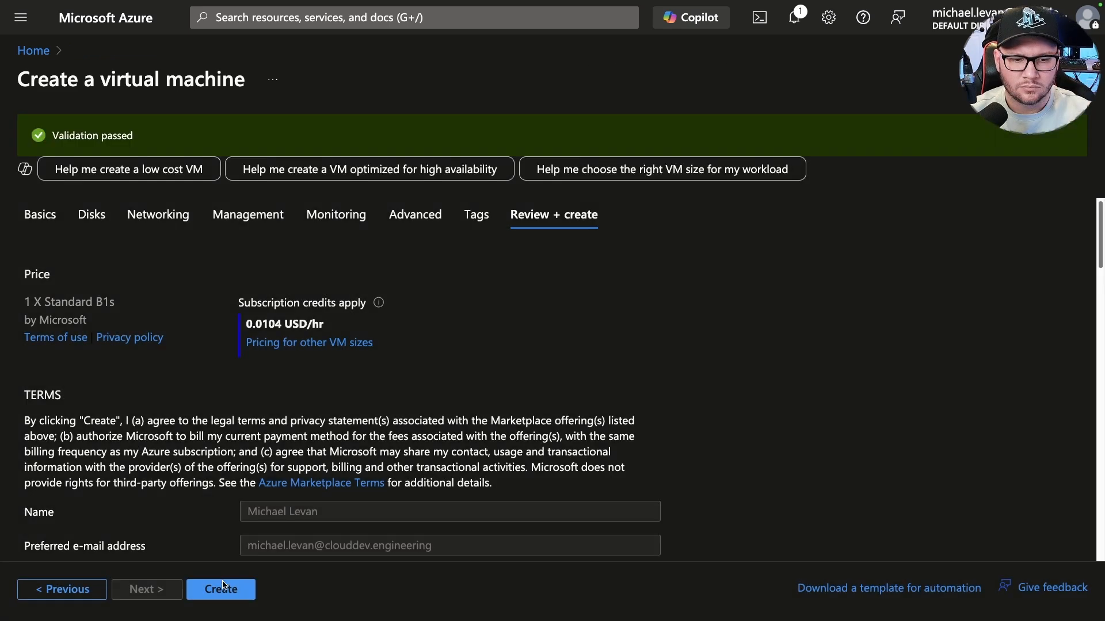
click(220, 589)
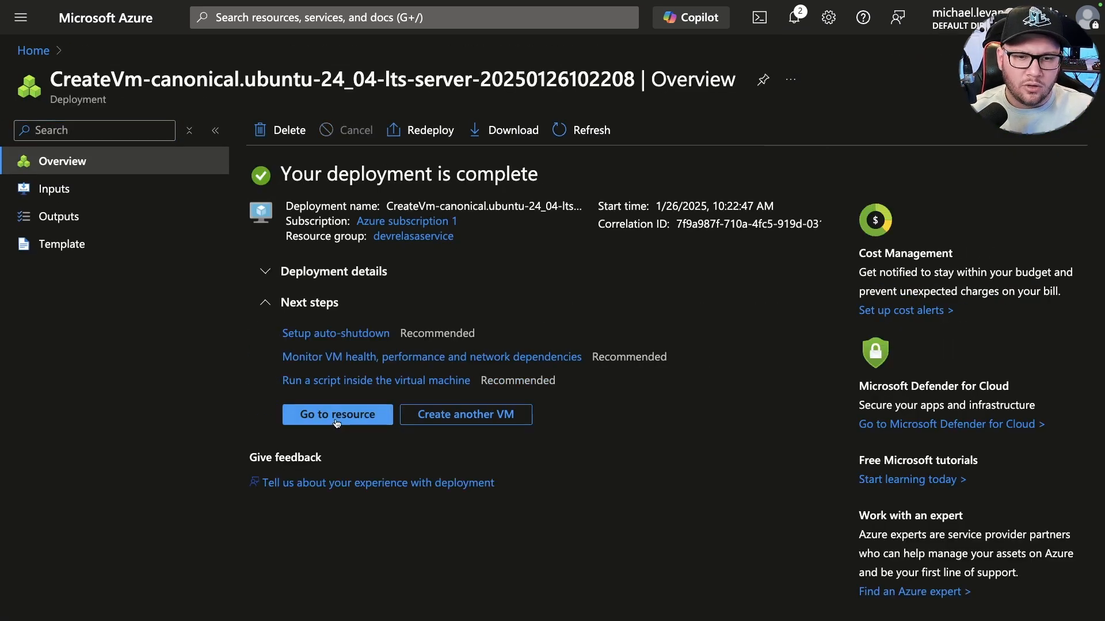
click(336, 415)
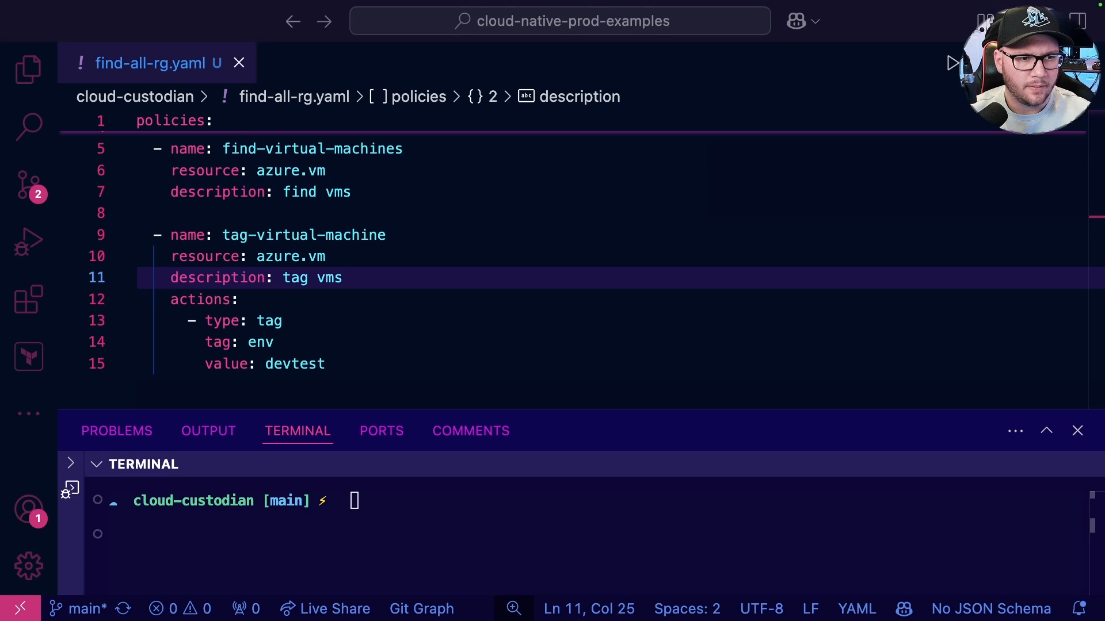
- Ask Copilot inline for a running-VM filter, then discard its provisioningState suggestion
double_click(329, 278)
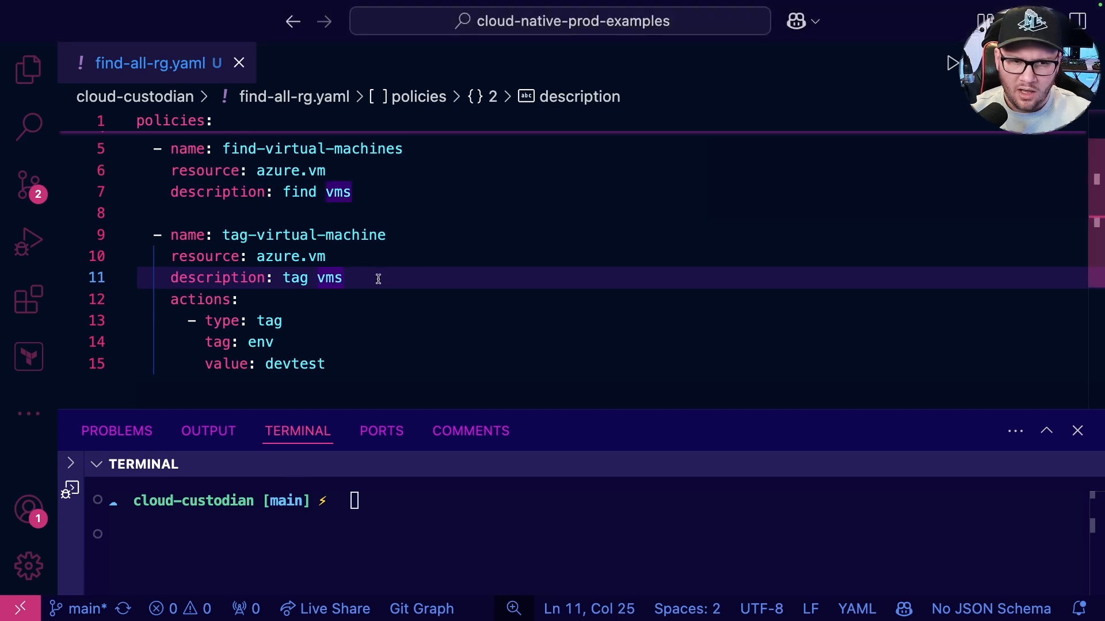
key(Enter)
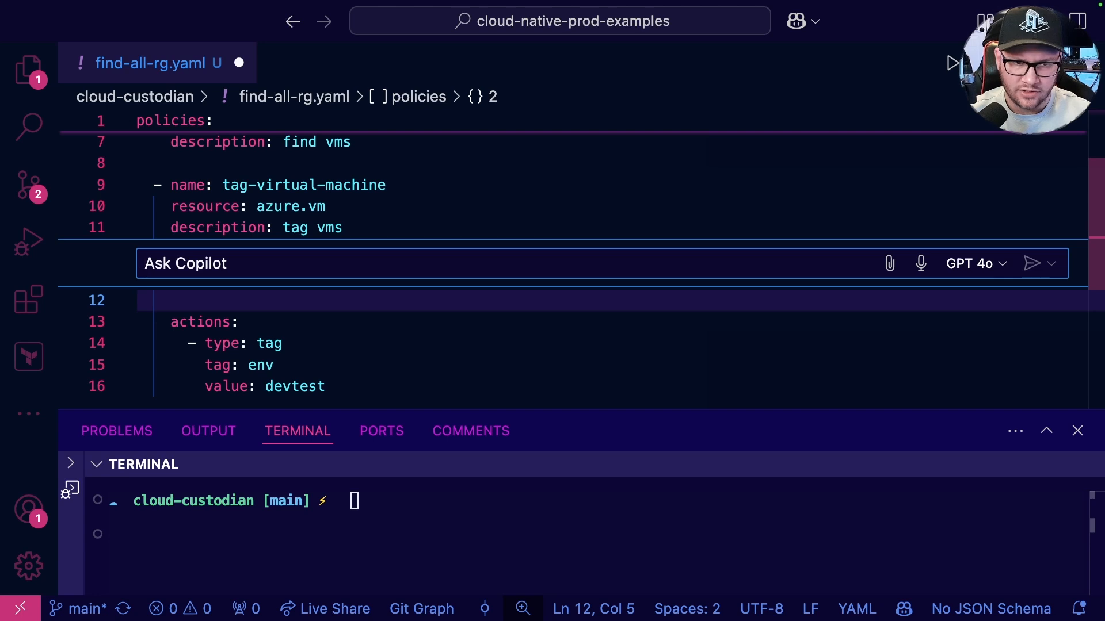
text(write me a cloud)
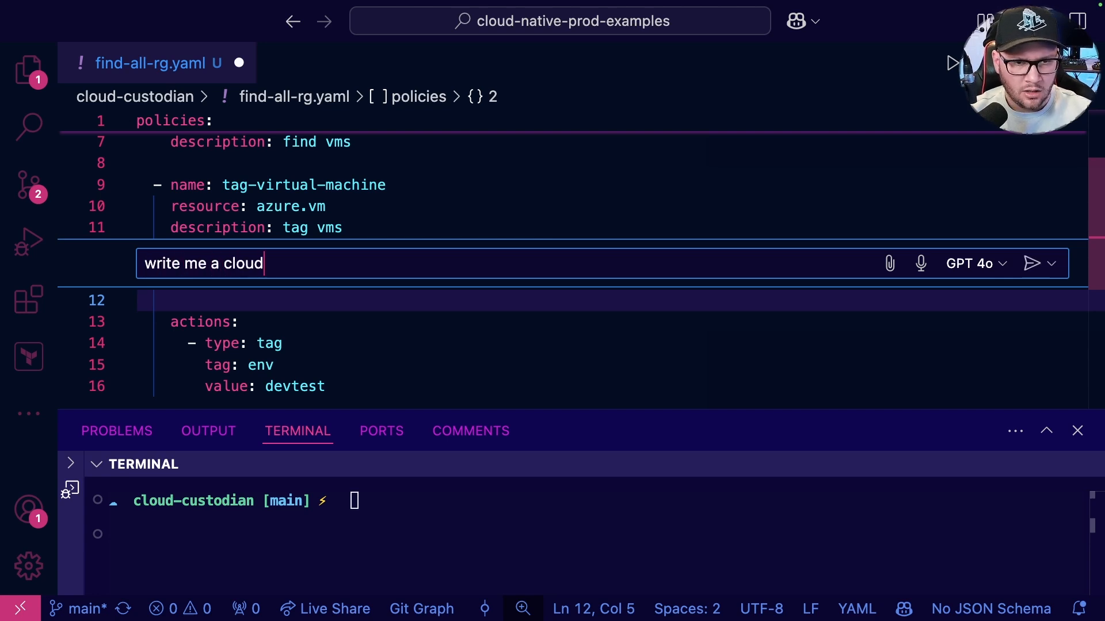
text(custodian)
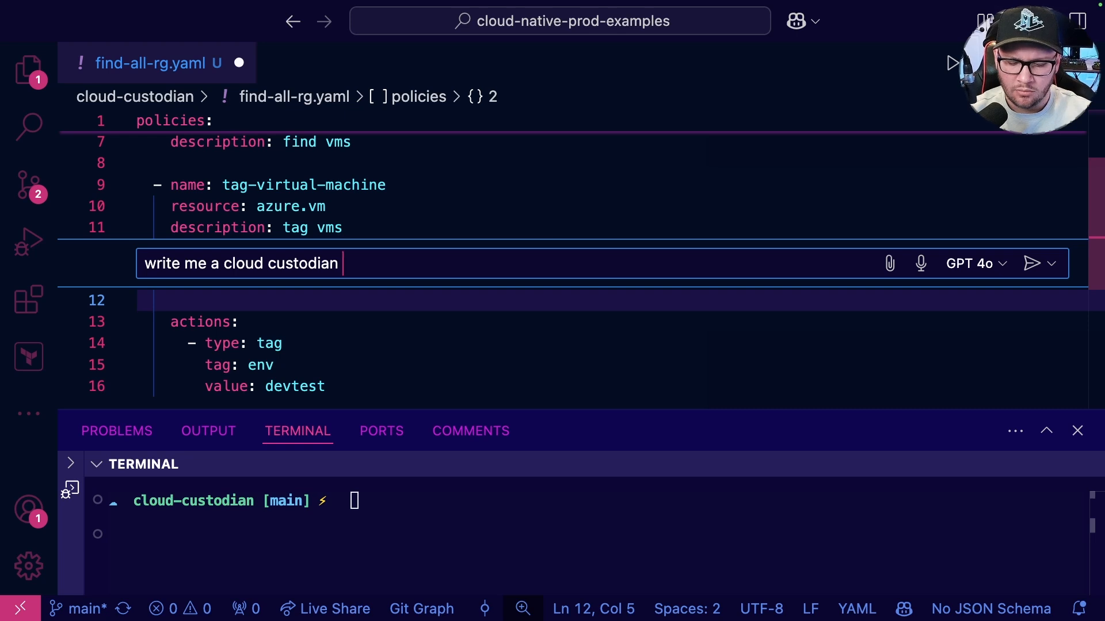
text(filter that filters)
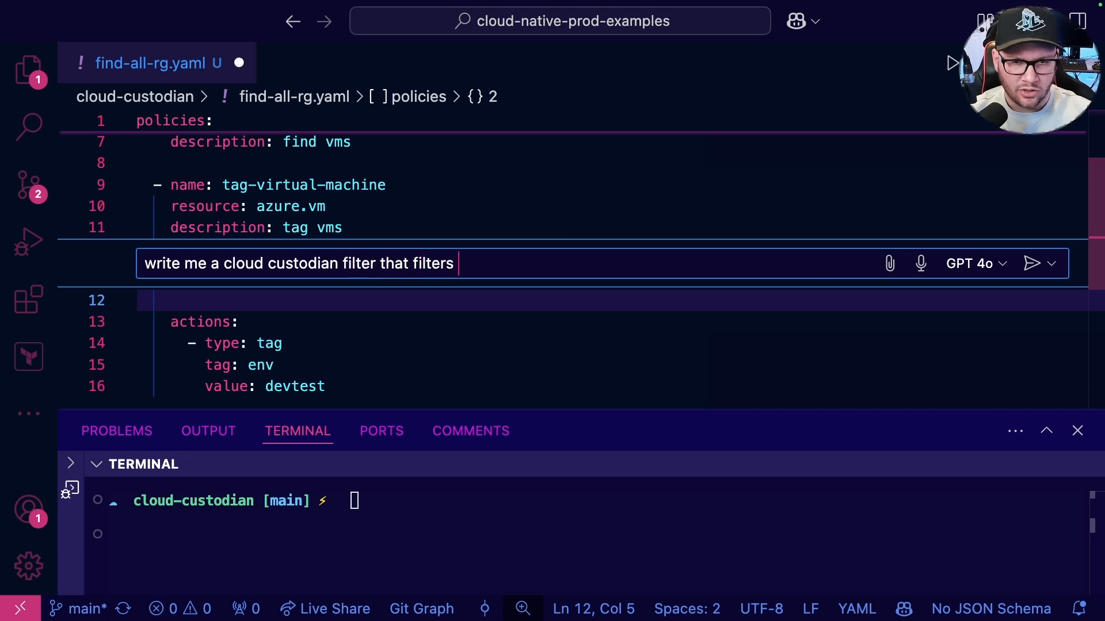
text(running)
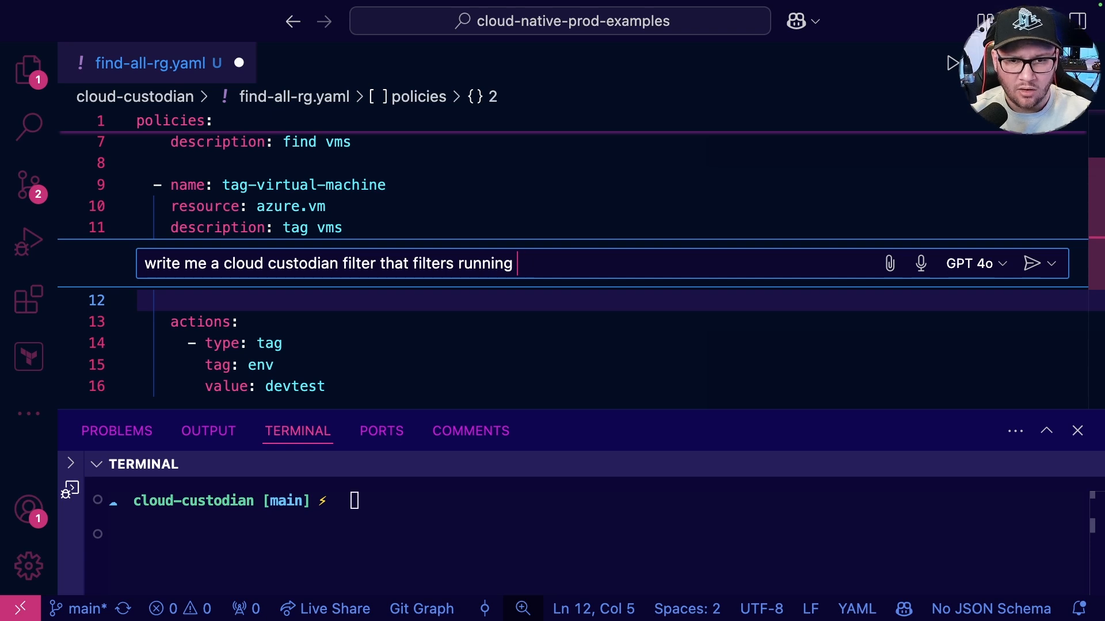
text(virtual ma)
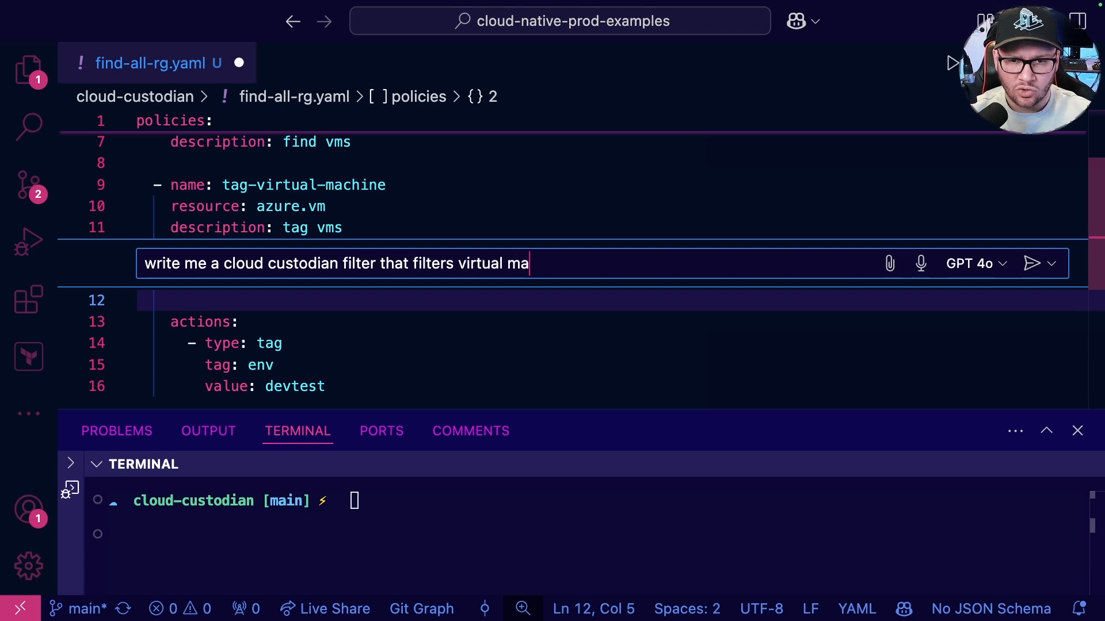
text(chines that are run)
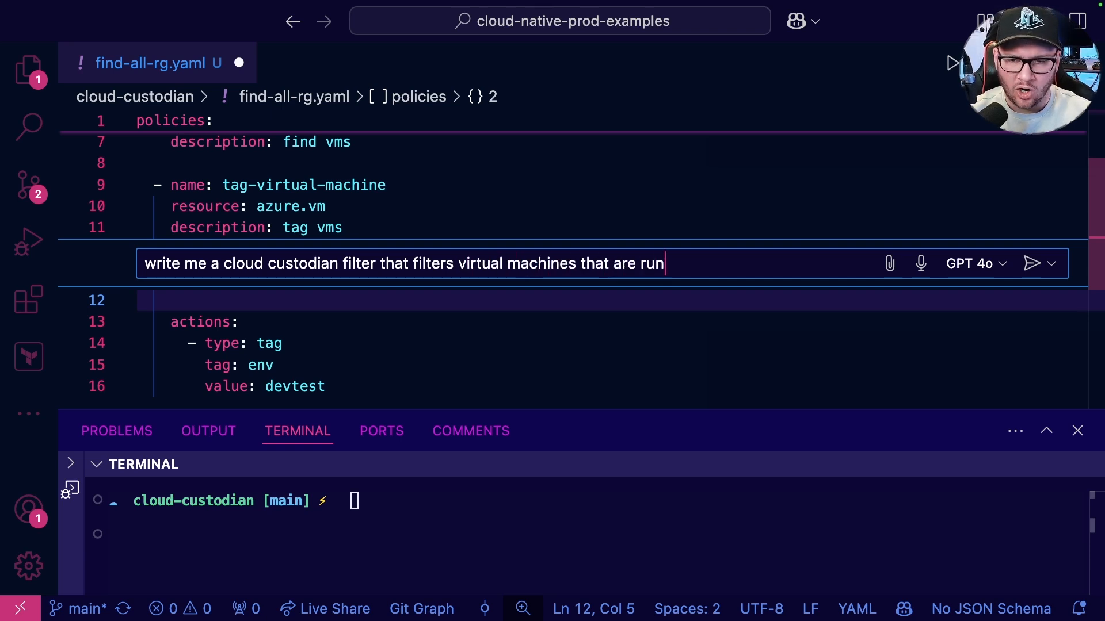
text(ning)
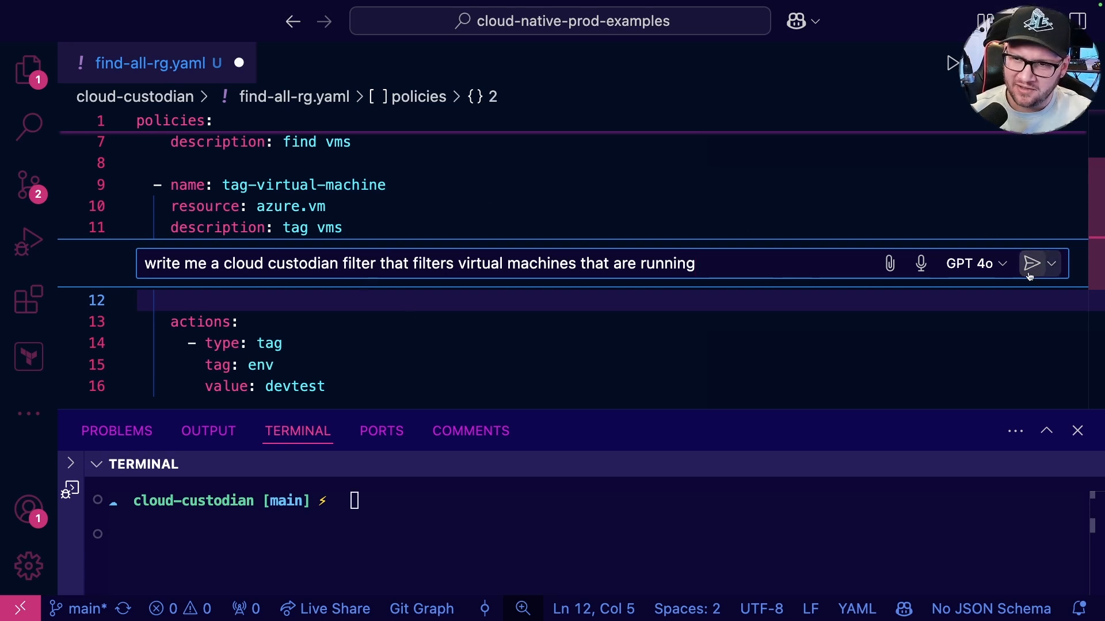
click(1031, 263)
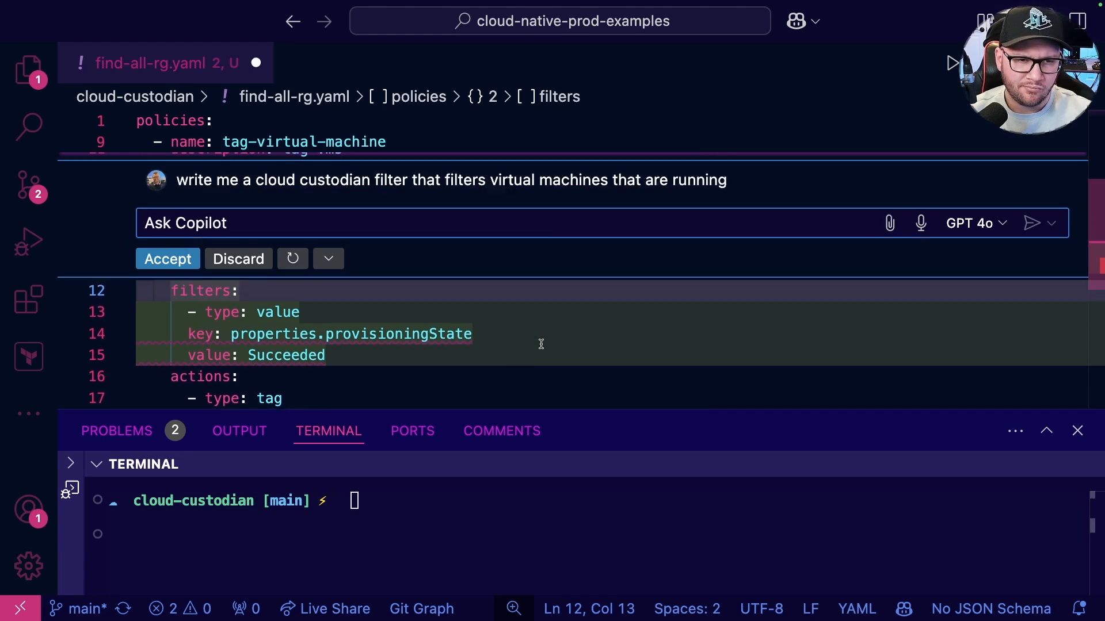
mouse_move(335, 279)
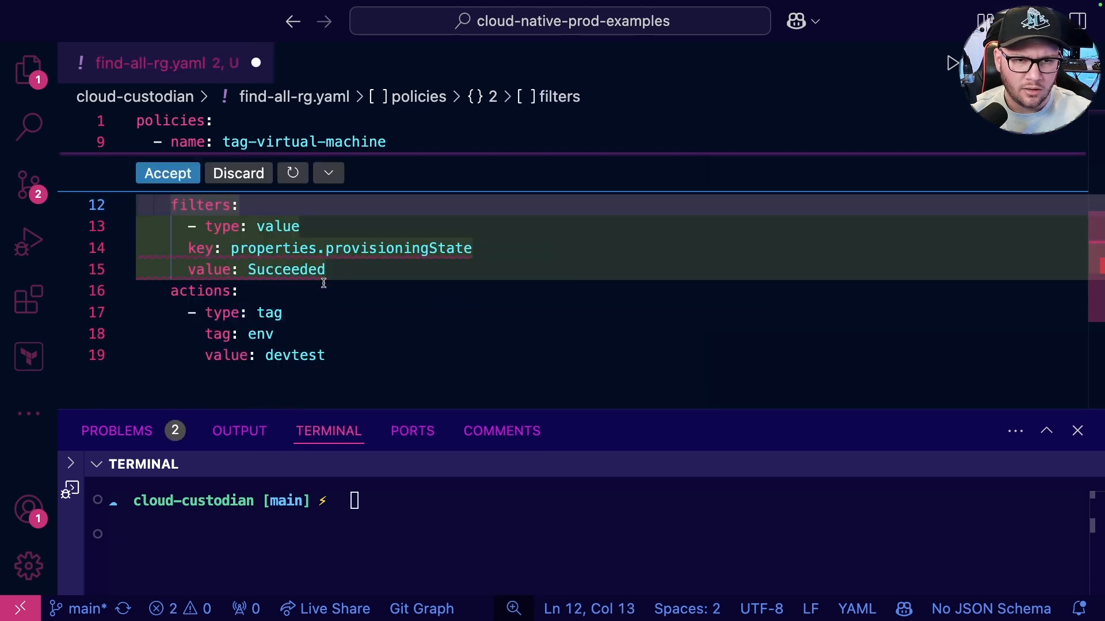
click(238, 174)
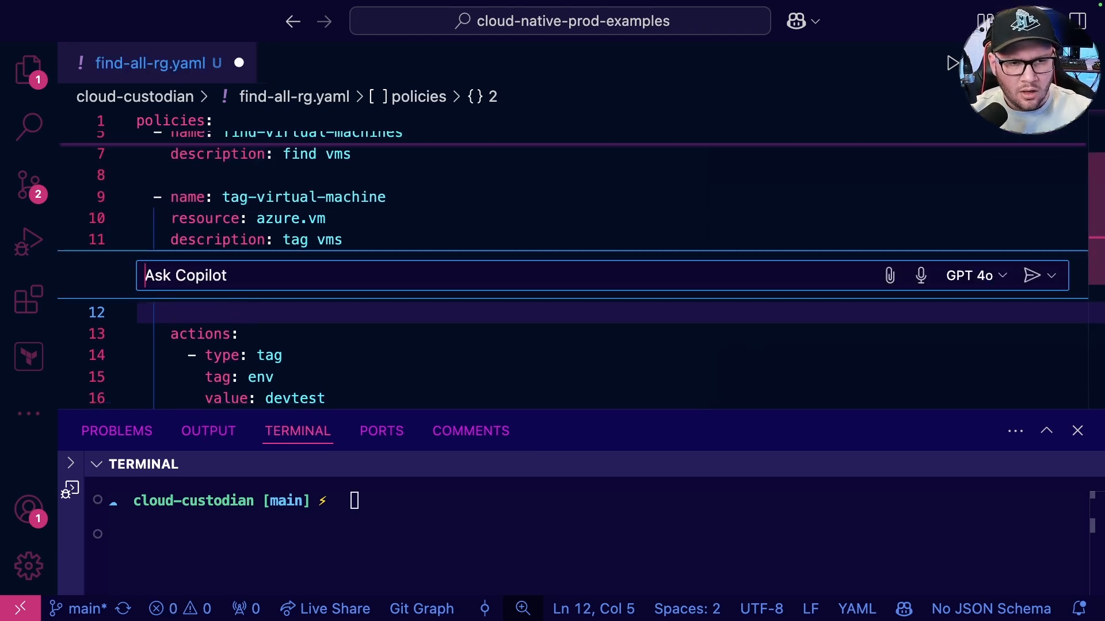
- Send Copilot a new prompt for a Cloud Custodian Azure filter selecting only running VMs
text(Write a f)
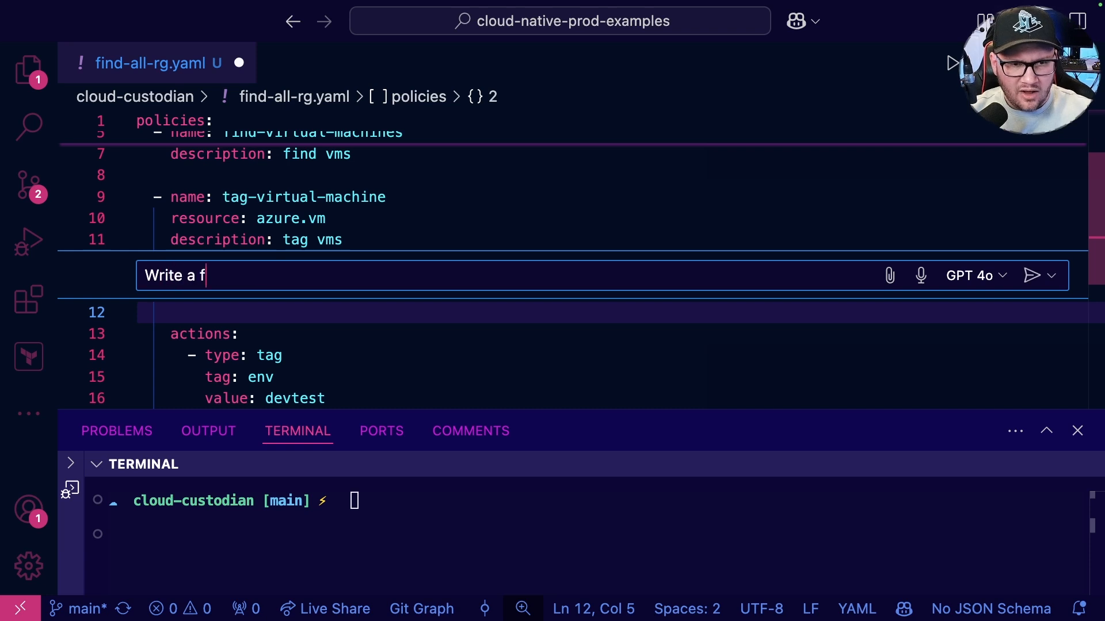
text(cloud custodian)
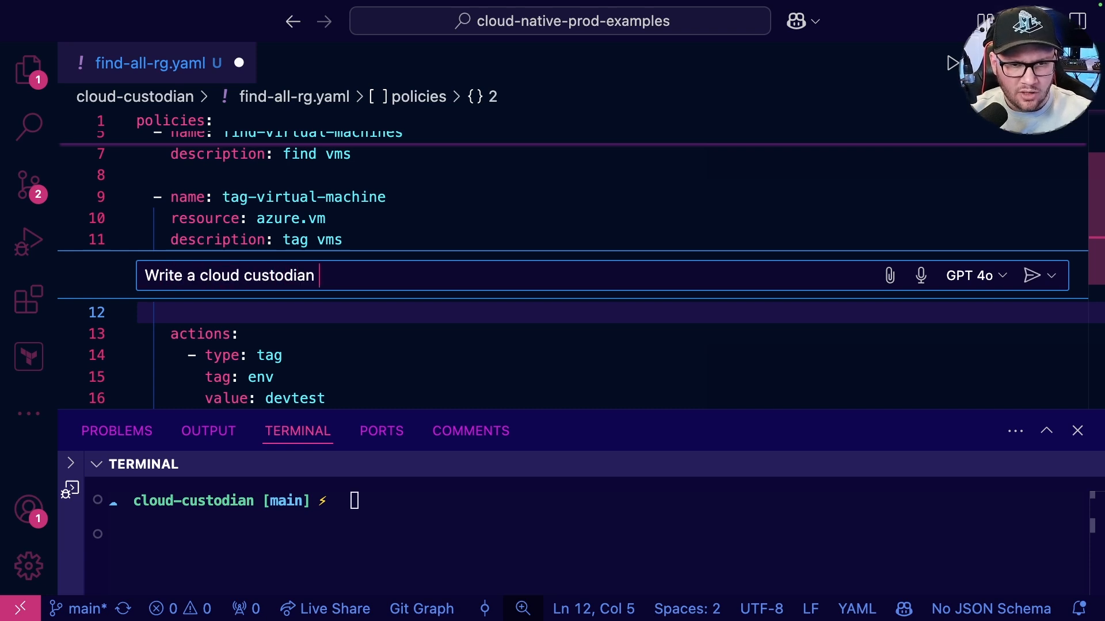
text(Azure filter that filters)
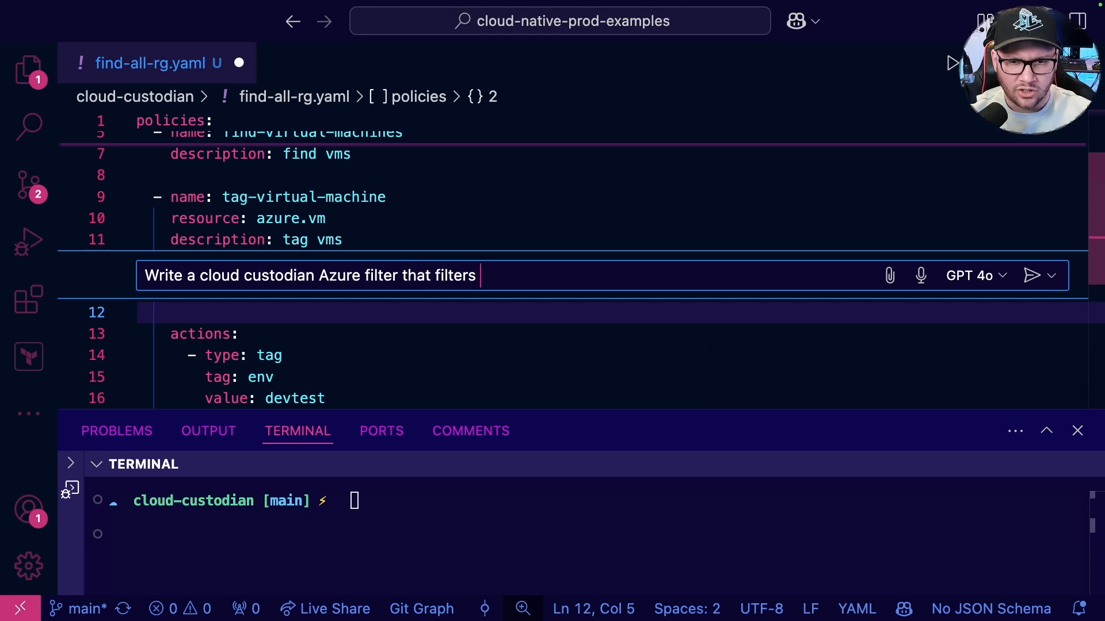
text(only virtual machine)
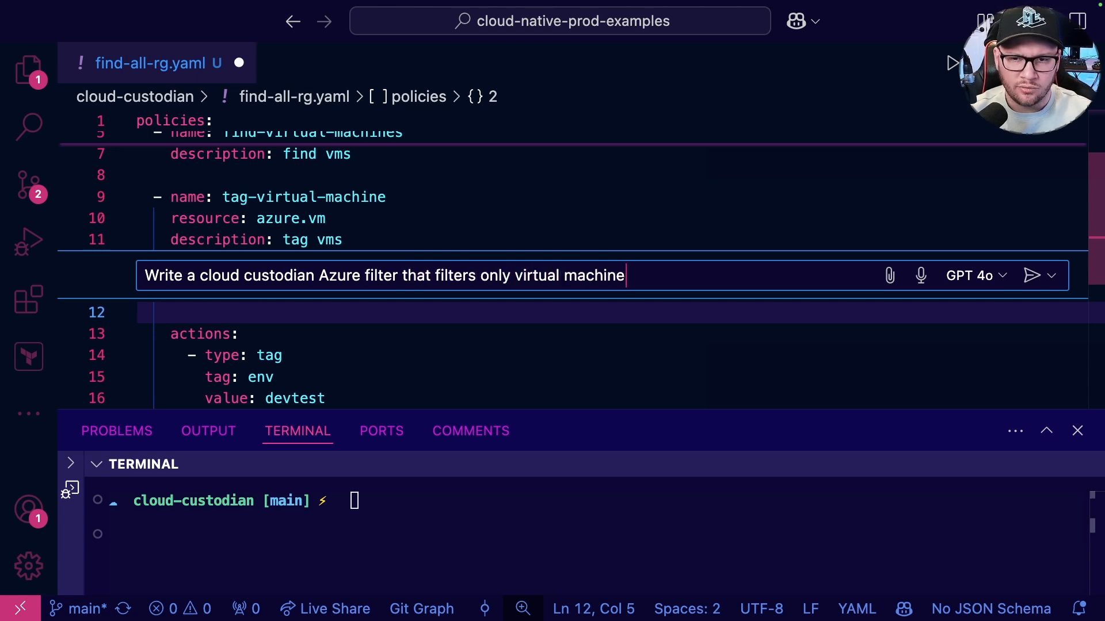
text(s (VM))
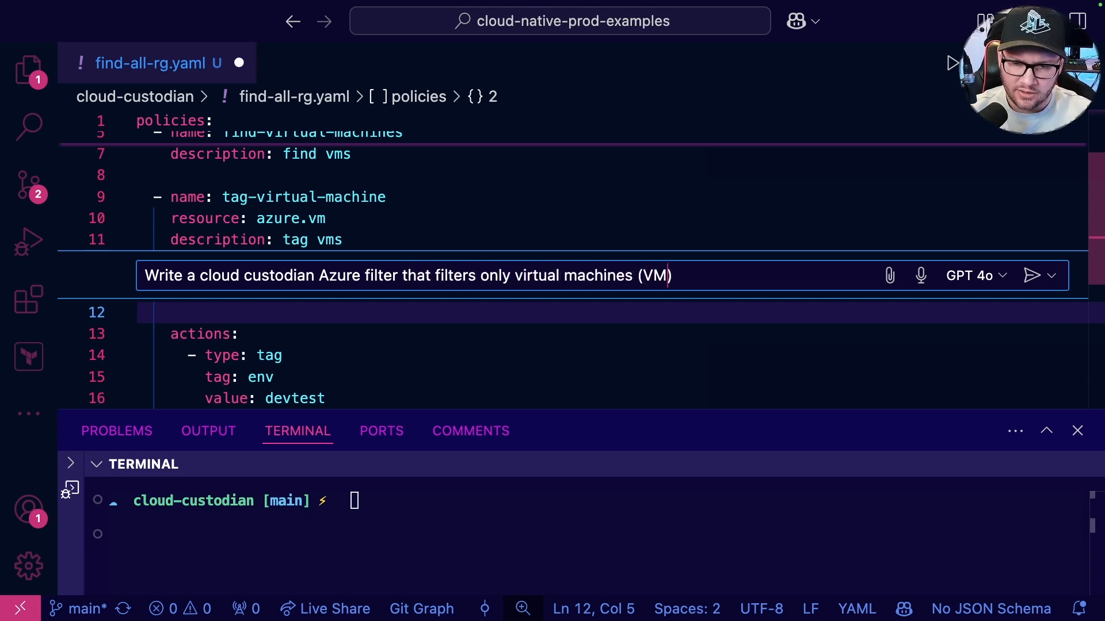
text(that are in t)
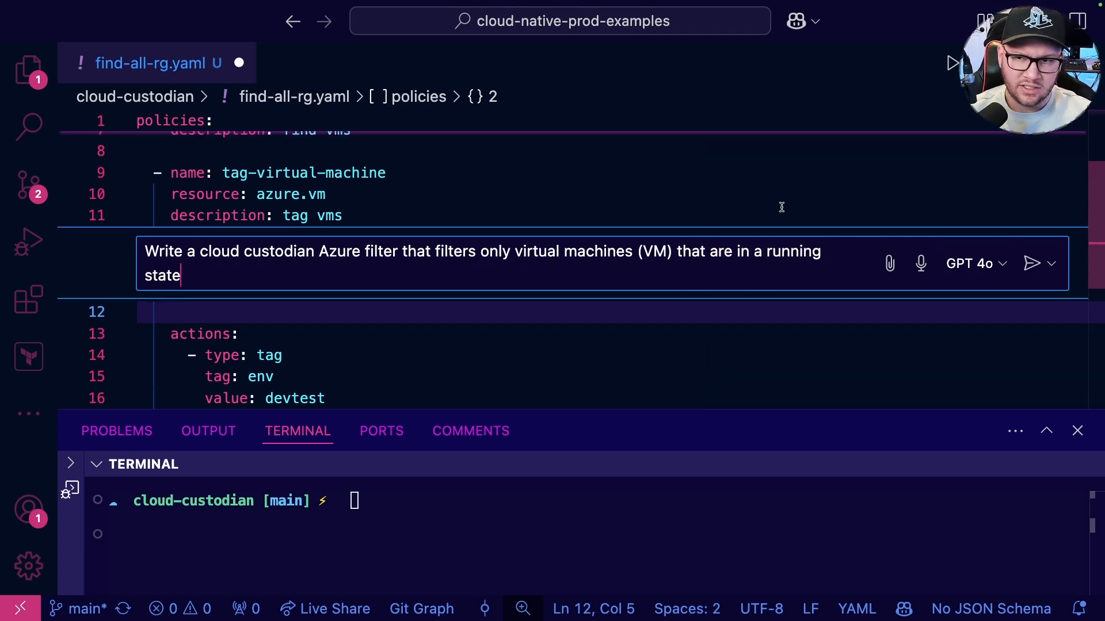
click(1030, 263)
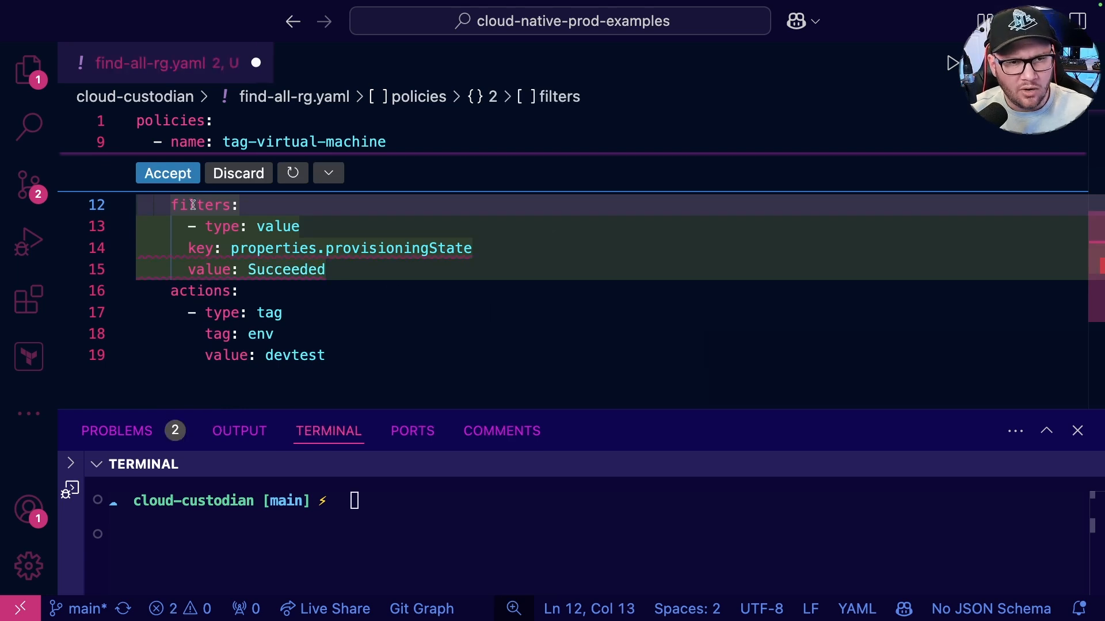
- Accept the provisioningState Succeeded filter and return to the policy file
click(167, 173)
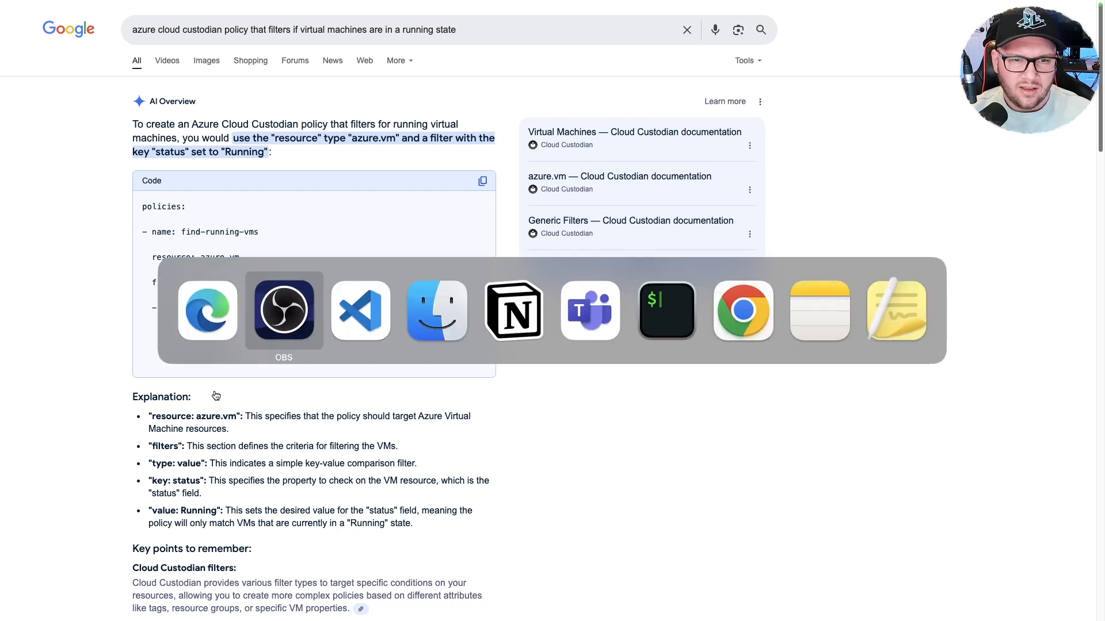
click(360, 311)
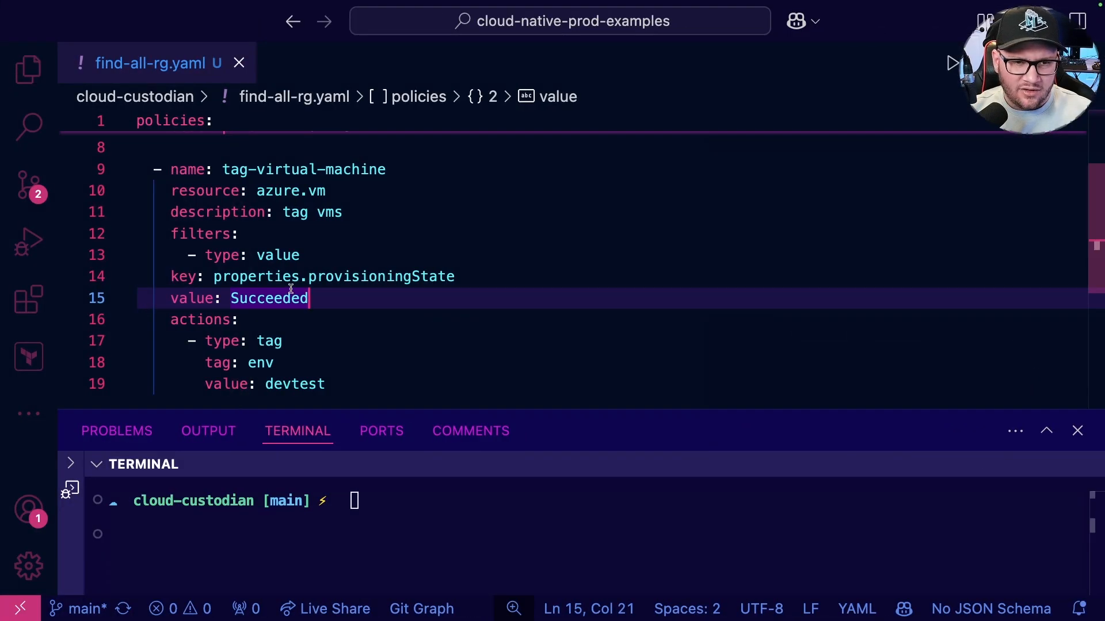
- Nest the key/value lines under the filter, setting key to status and value to running
key(cmd+tab)
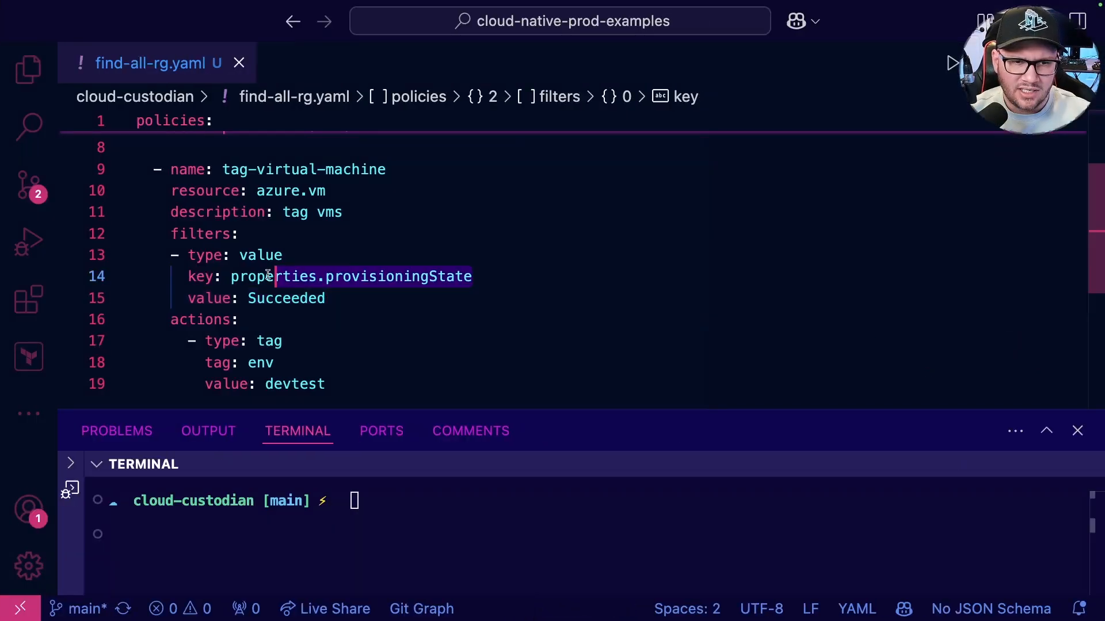
text(status)
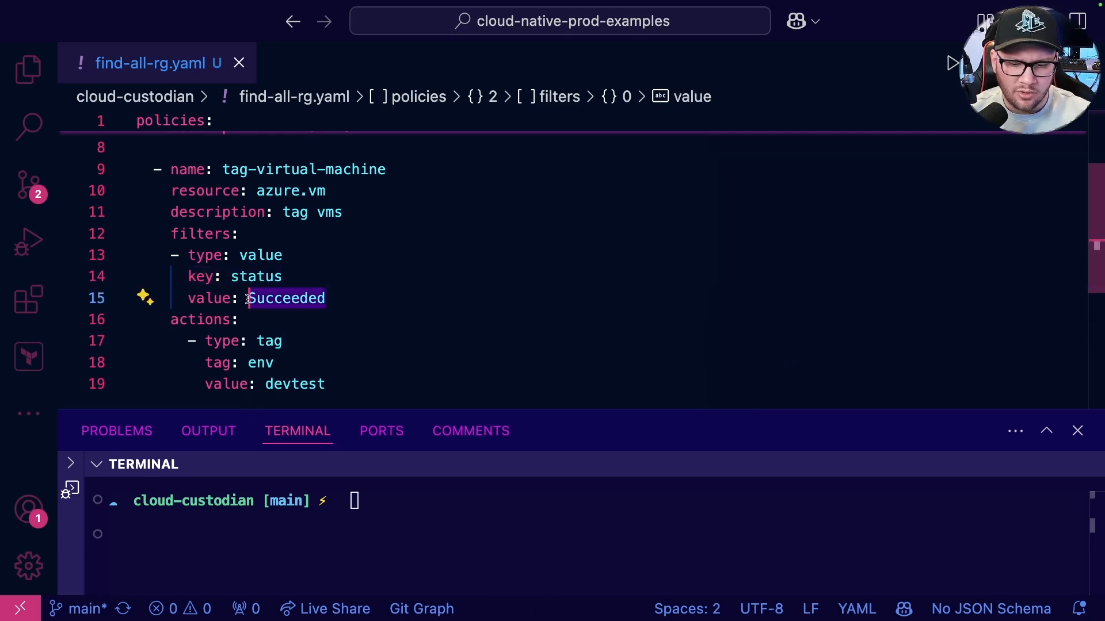
text(running)
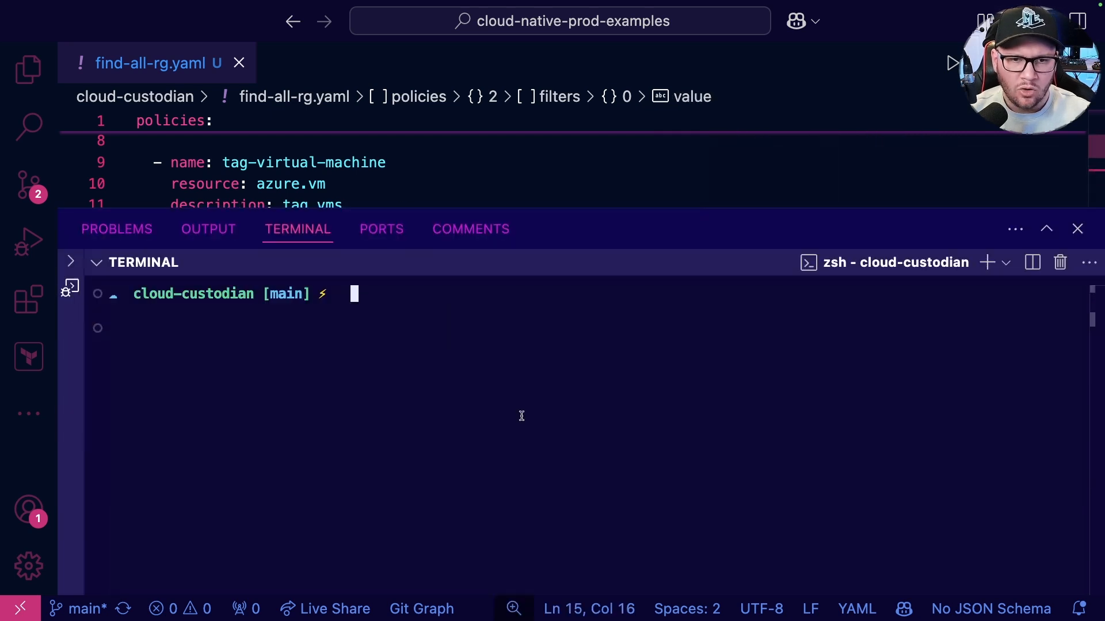
- Validate and run find-all-rg.yaml with --output-dir ., noting zero VMs matched for tagging
text(clear)
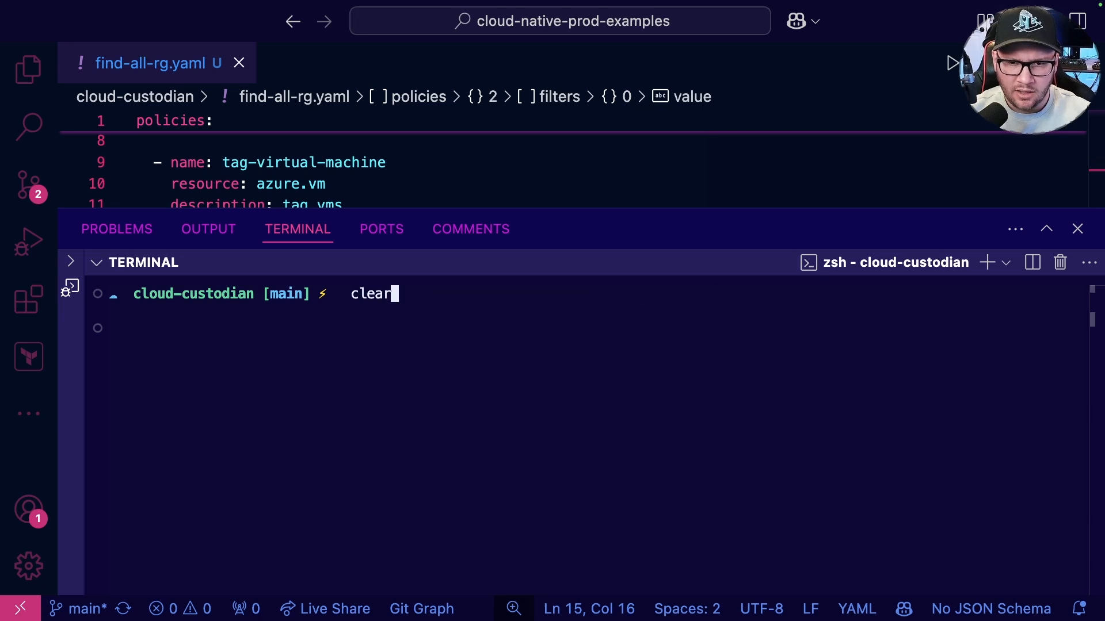
text(custodian validate find-all-rg.yaml)
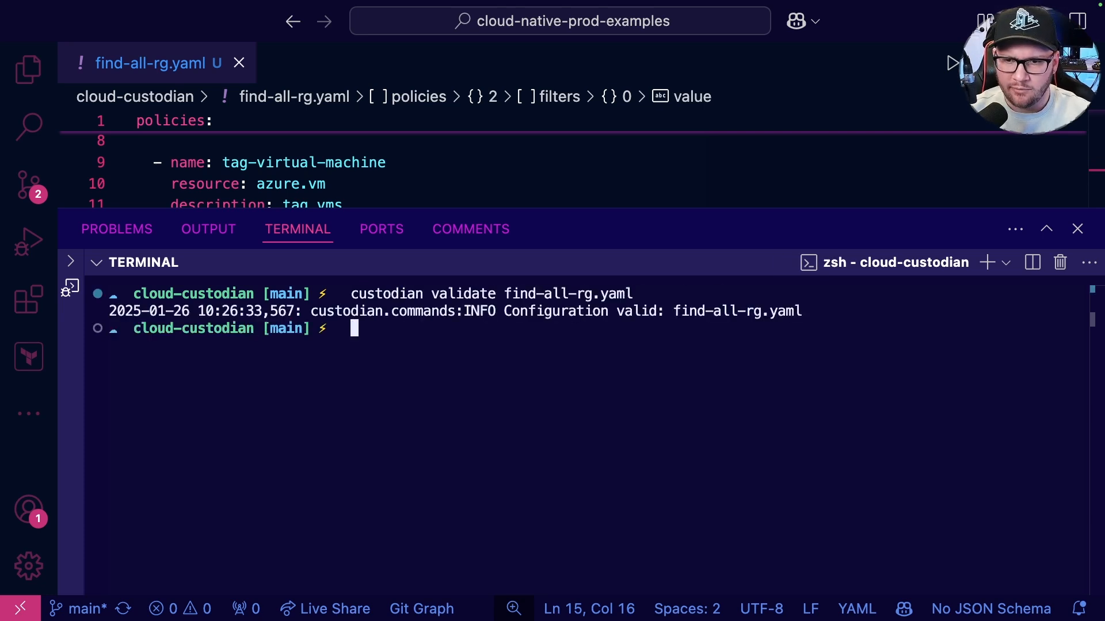
text(custodian run find-all-rg.yaml --output-dir .)
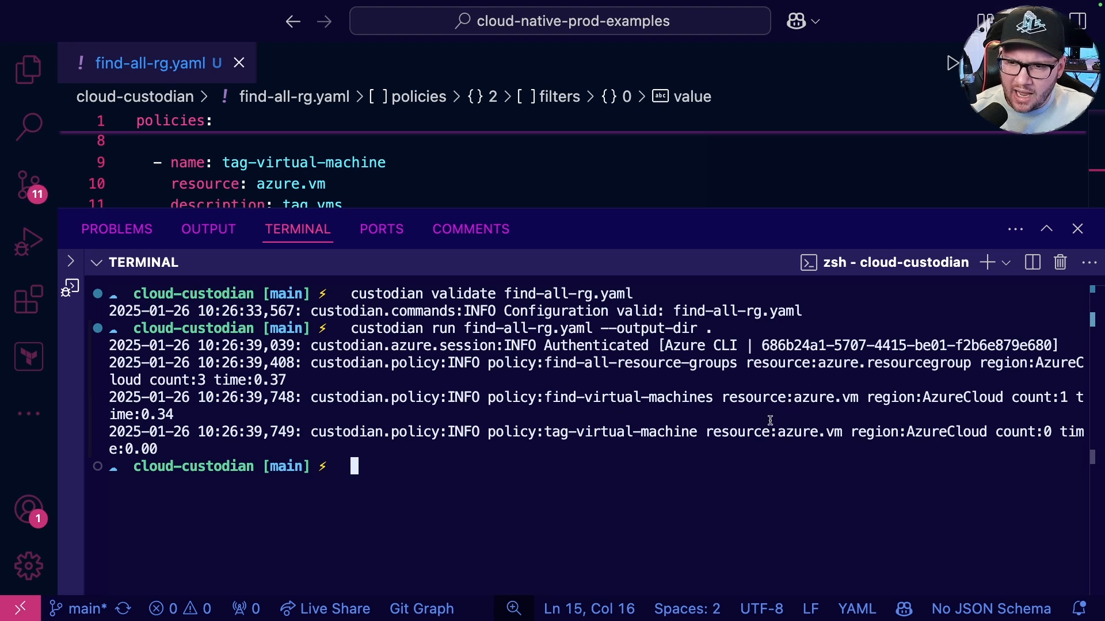
mouse_move(521, 397)
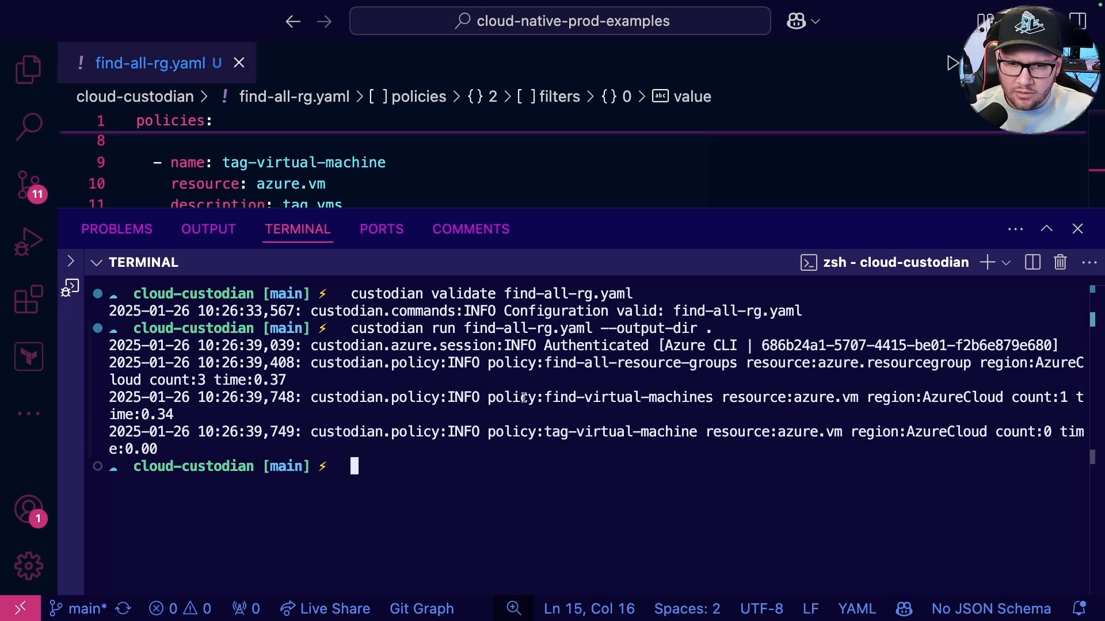
double_click(951, 398)
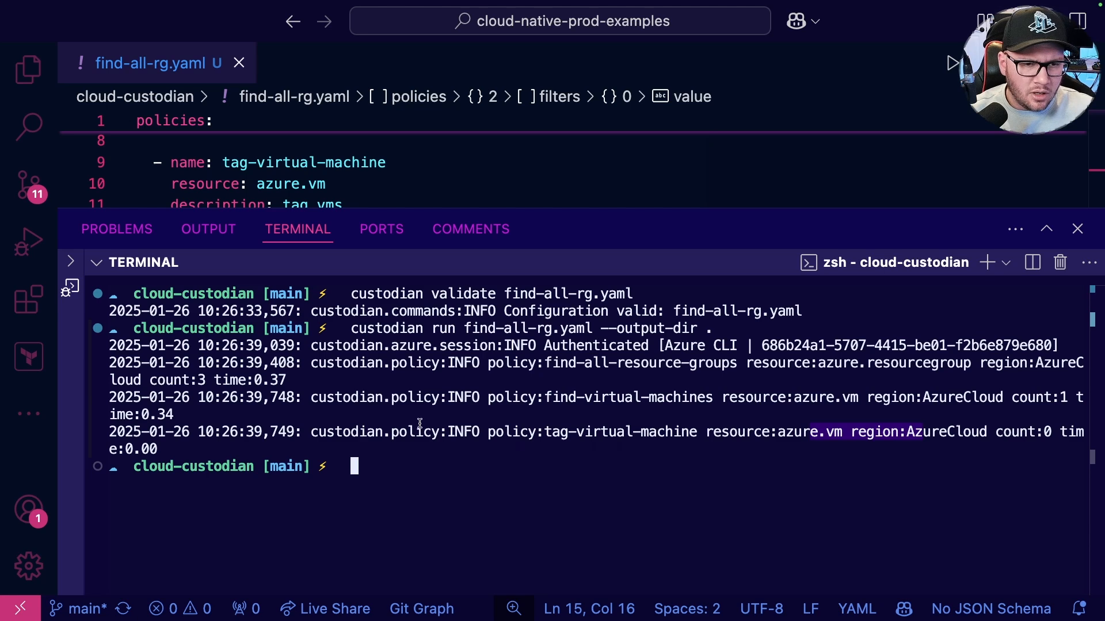
click(28, 68)
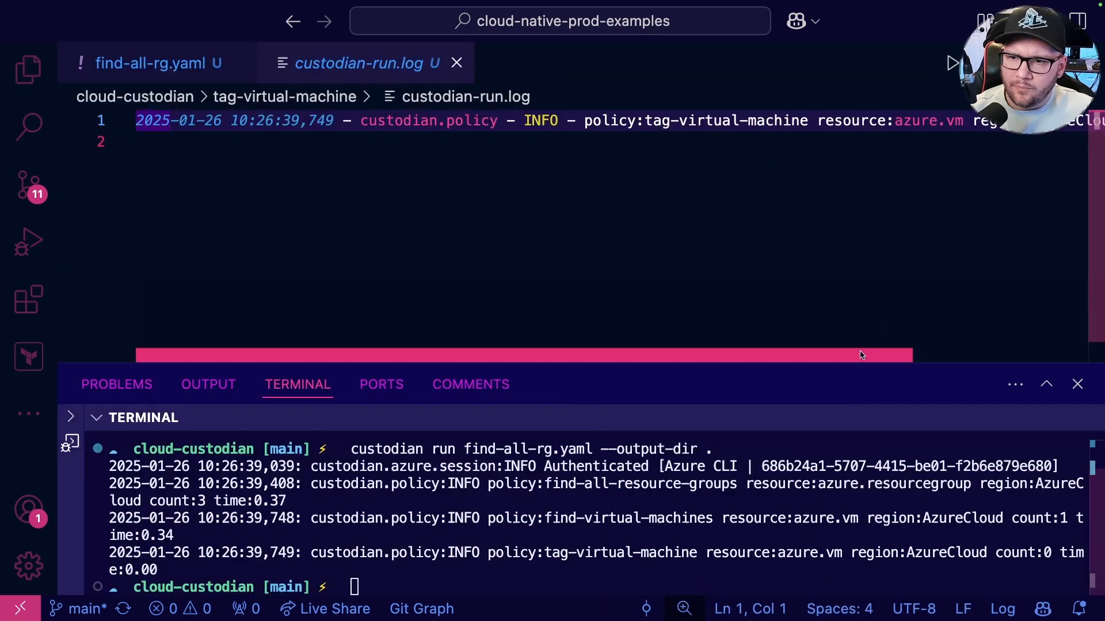
- Scroll the tag-virtual-machine run log to inspect its output
scroll(right, 3)
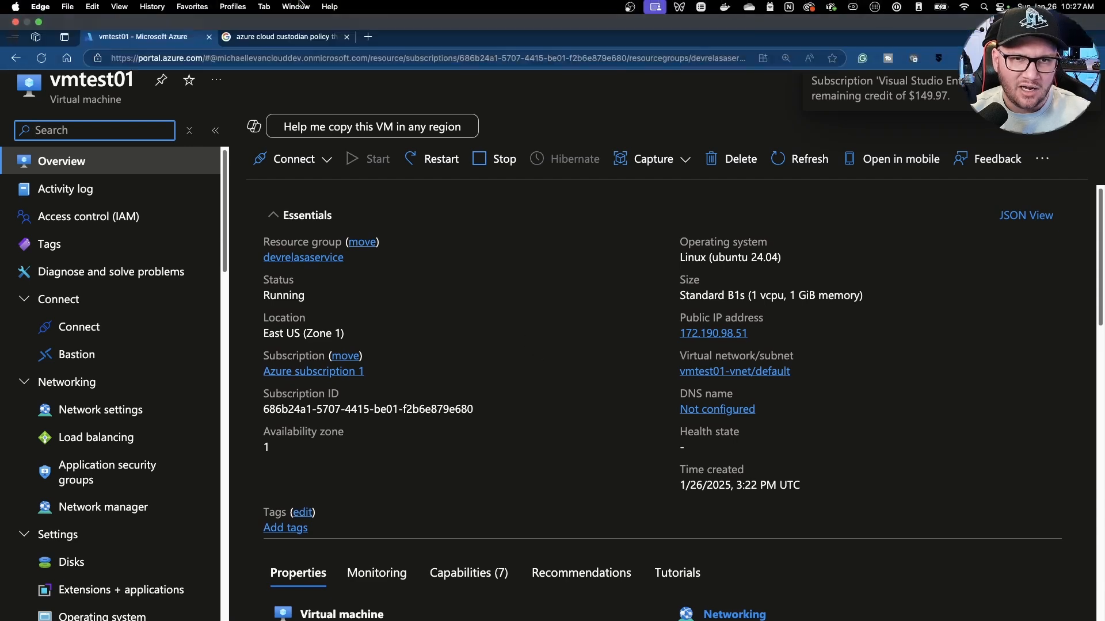
- Return to the running-VM search results and highlight the Running value in the example
click(282, 35)
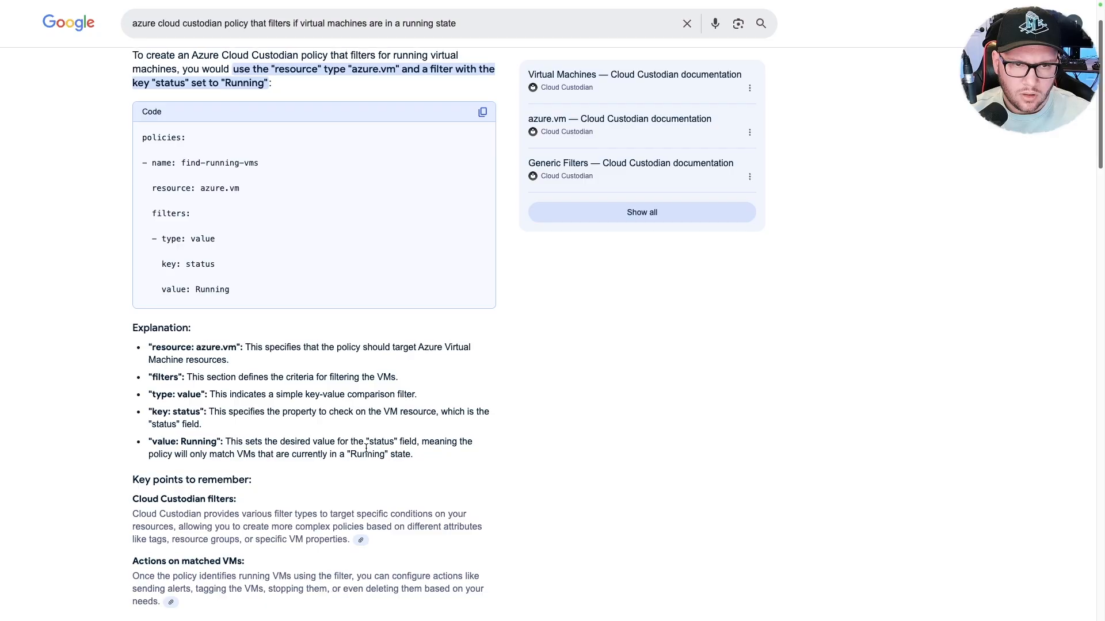
double_click(212, 290)
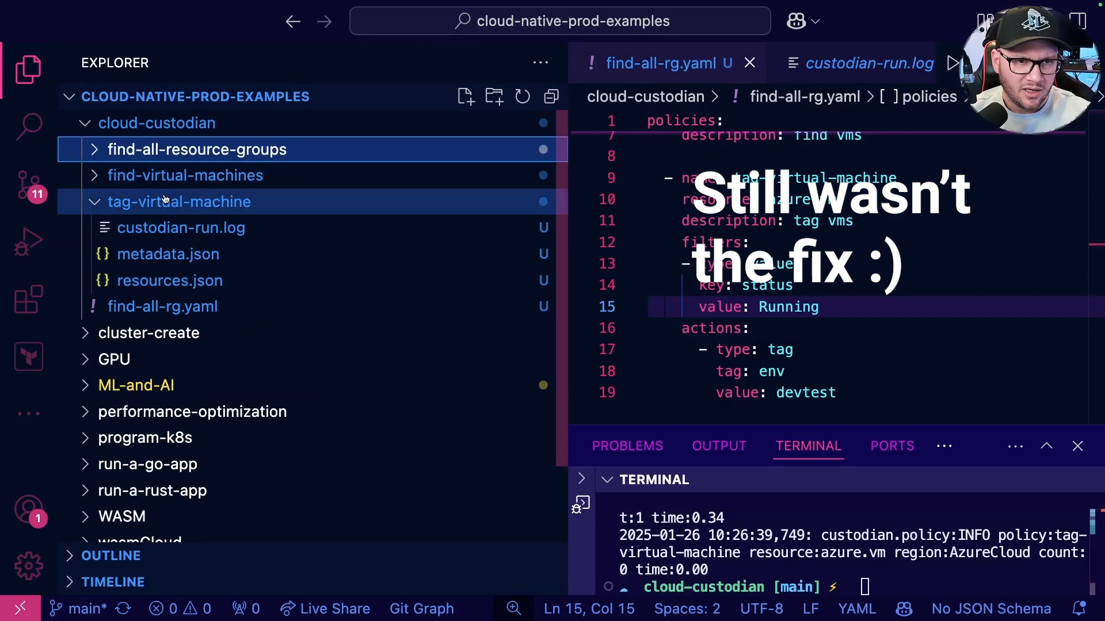
- Select the three earlier output folders in Explorer and move them to Trash
click(196, 150)
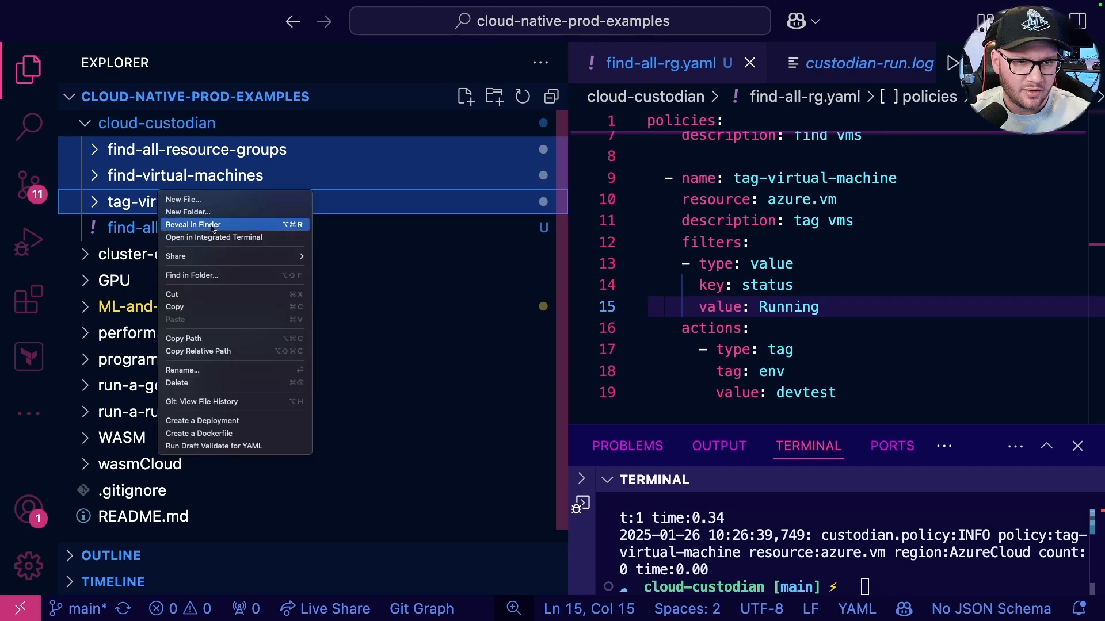
click(177, 382)
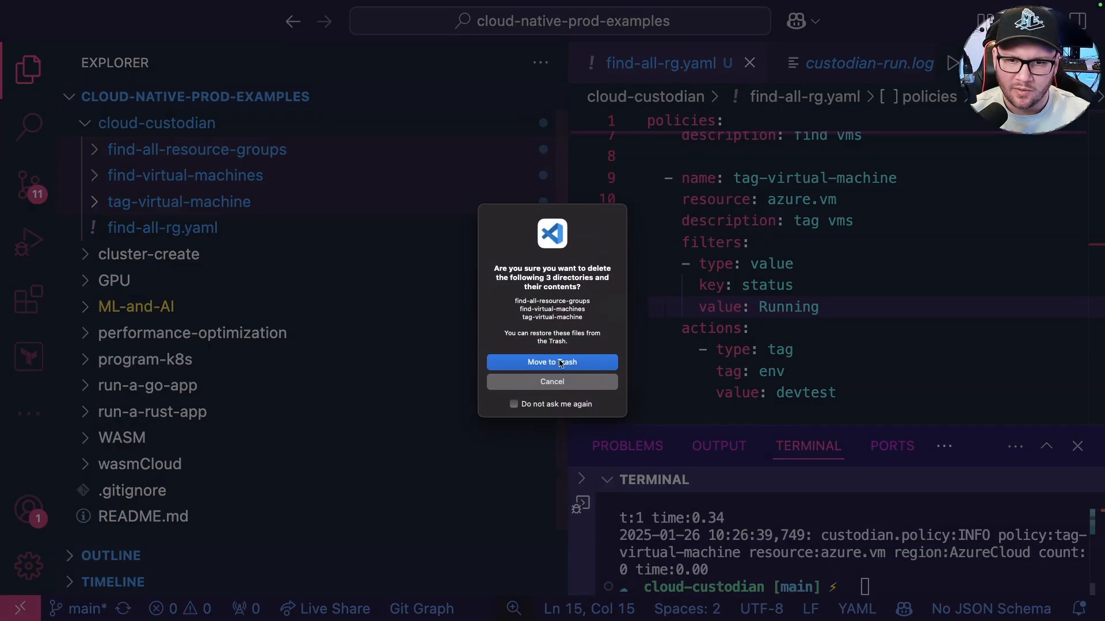
click(552, 362)
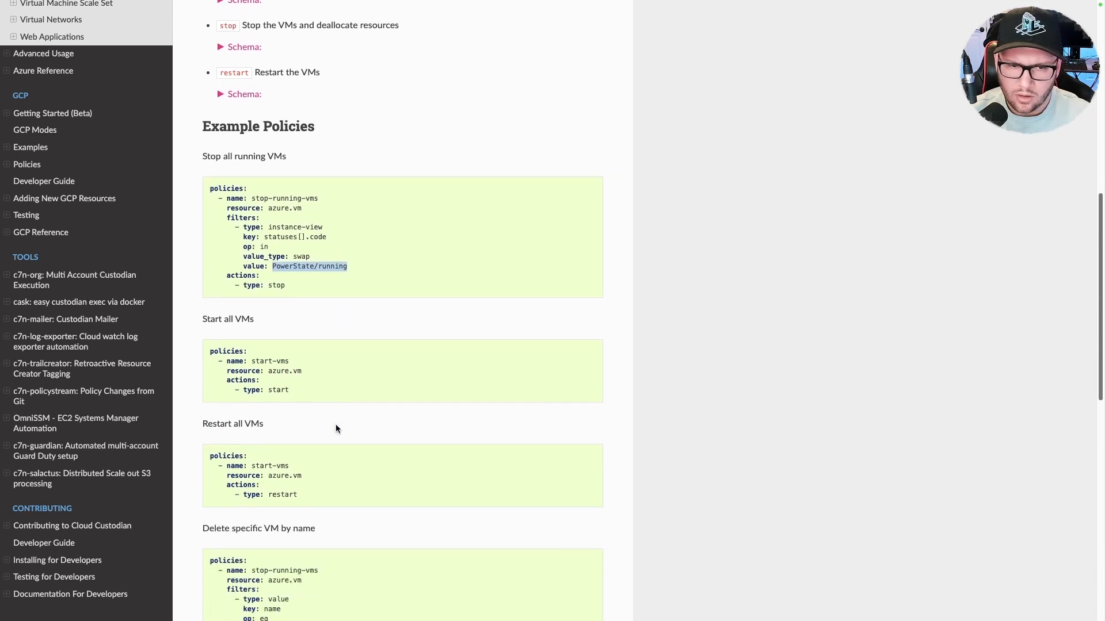
- Scroll the Azure Virtual Machines docs down to the 'Stop all running VMs' example
scroll(down, 3)
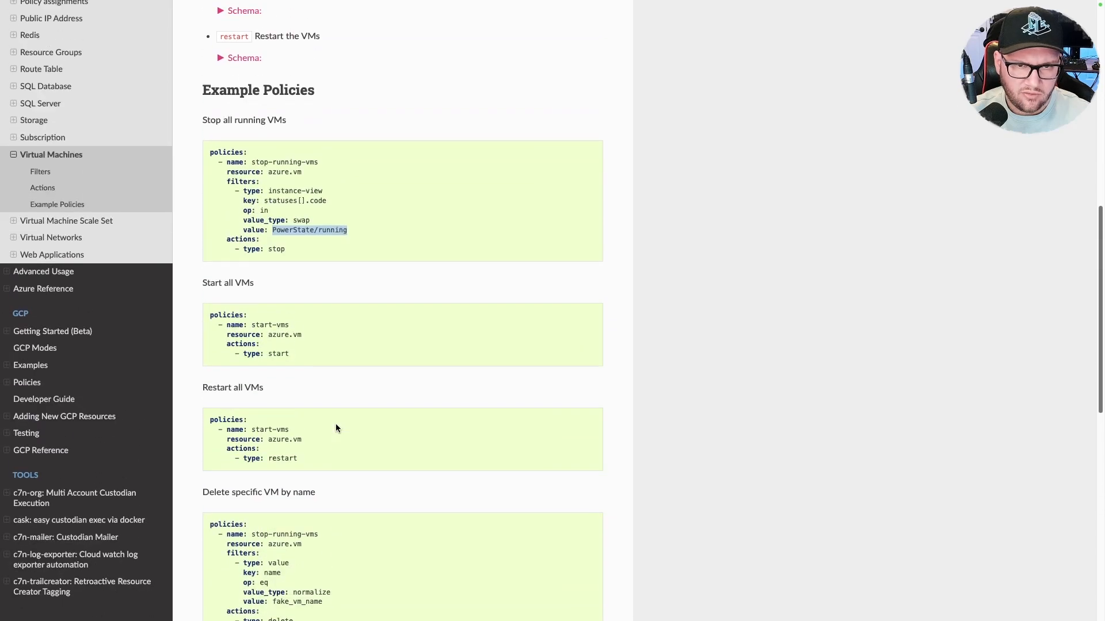
mouse_move(273, 234)
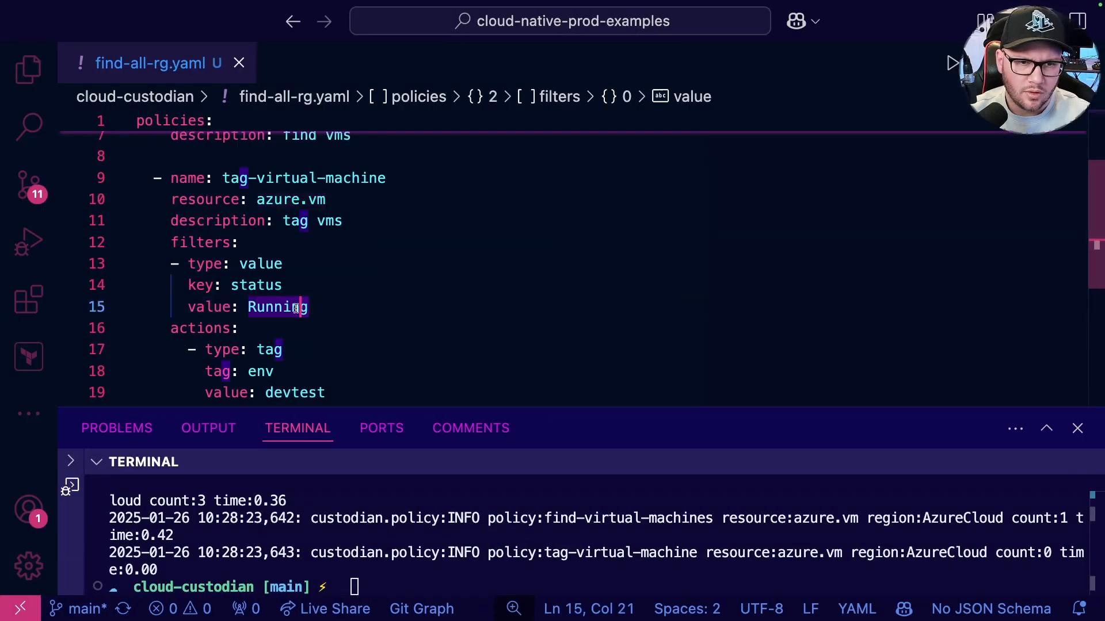
- Make the filter an instance-view check on statuses[].code, swap-matching PowerState/running
text(PowerState/running)
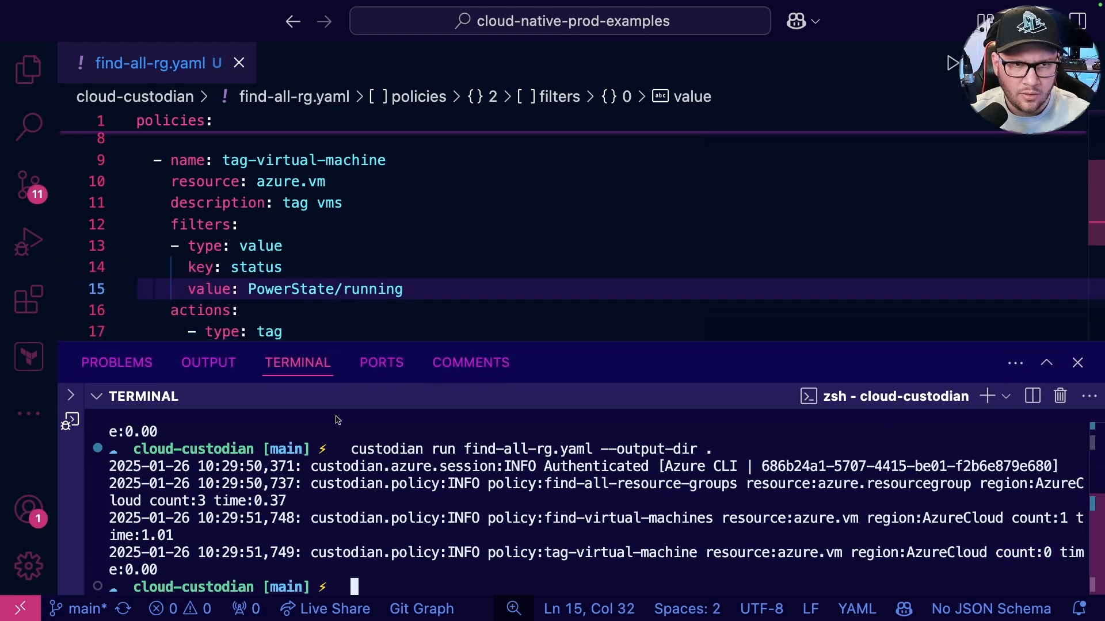
click(362, 63)
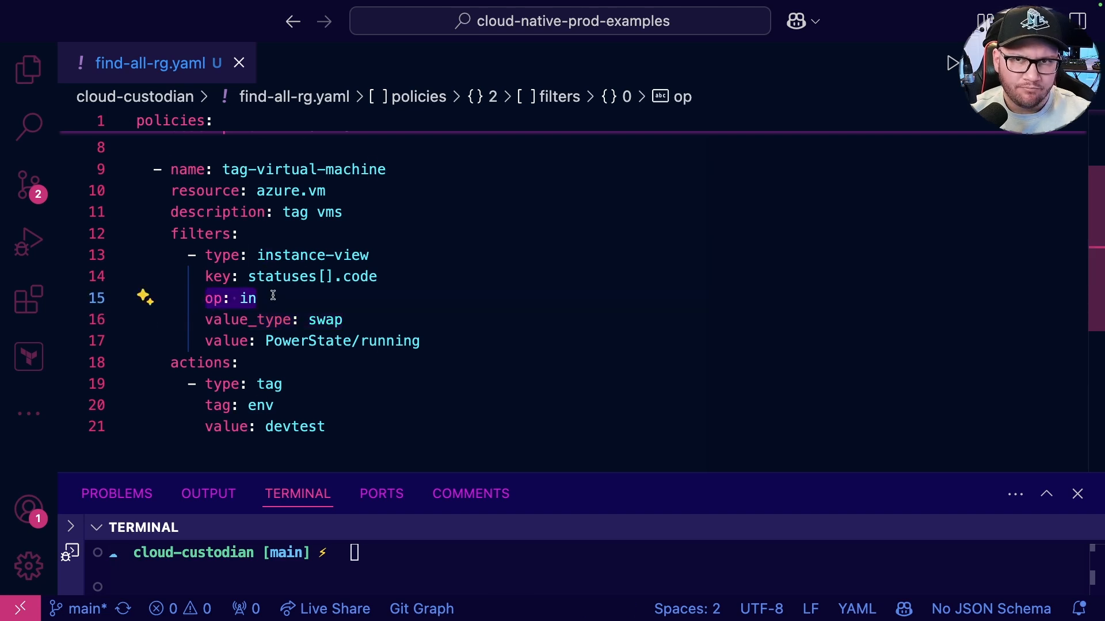
- Rerun find-all-rg.yaml and highlight the match count of 1 and tagged vmtest01
click(260, 298)
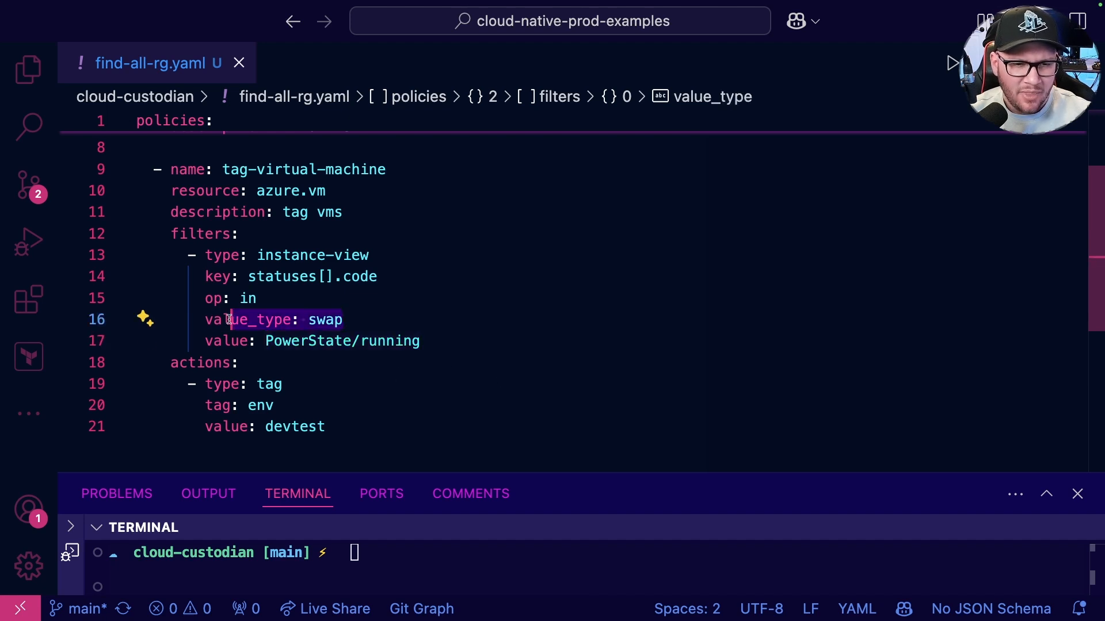
key(ctrl+/)
text(custodian run find-all-rg.yaml --output-dir .)
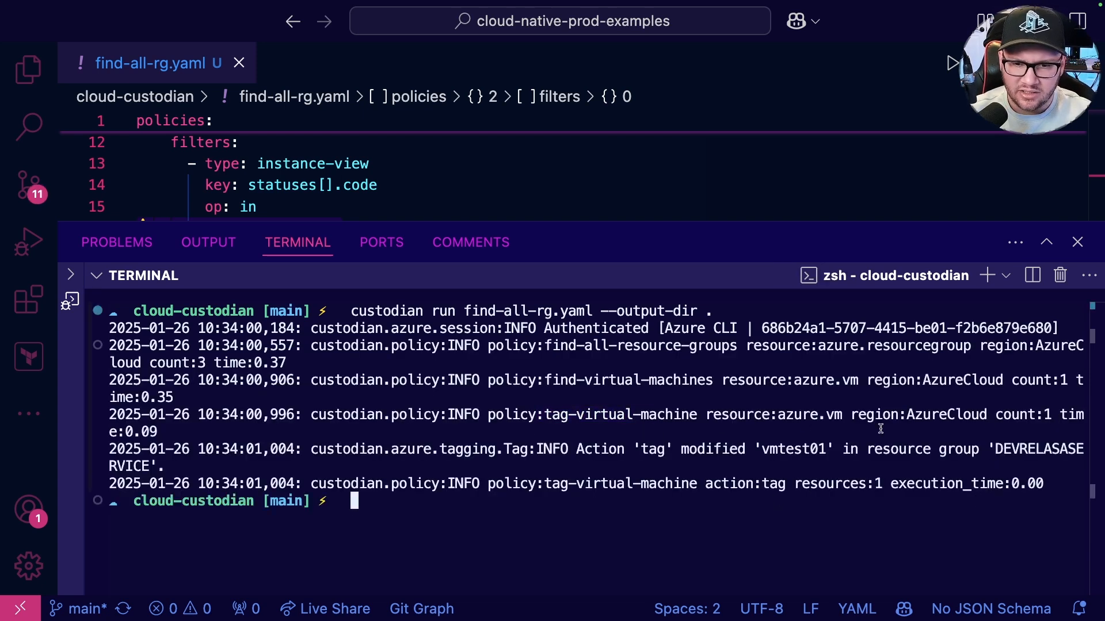
double_click(1018, 415)
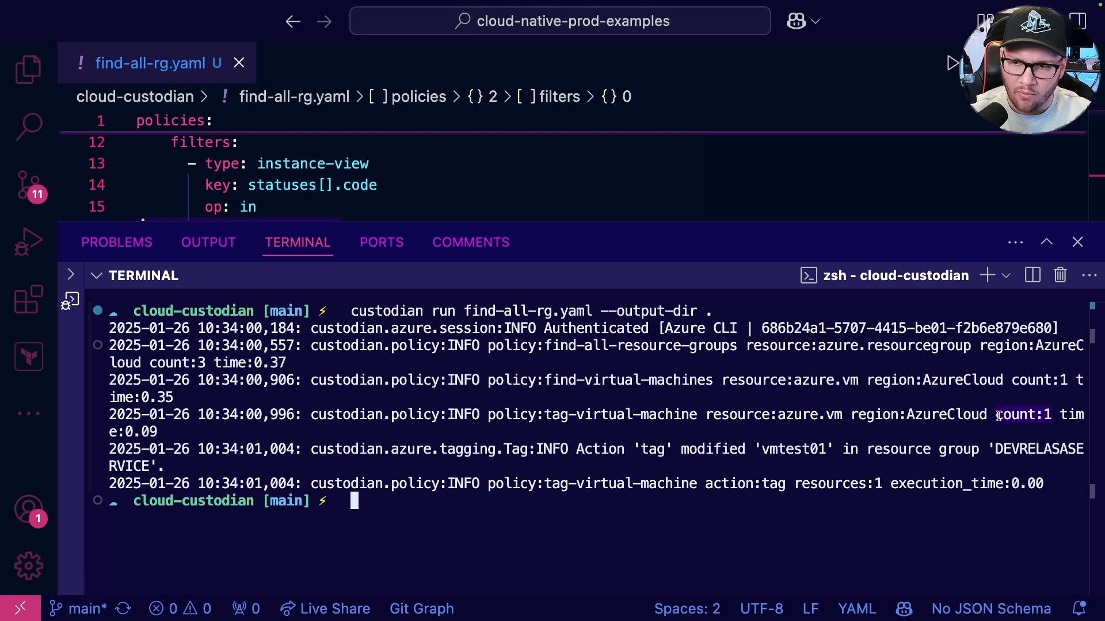
double_click(791, 449)
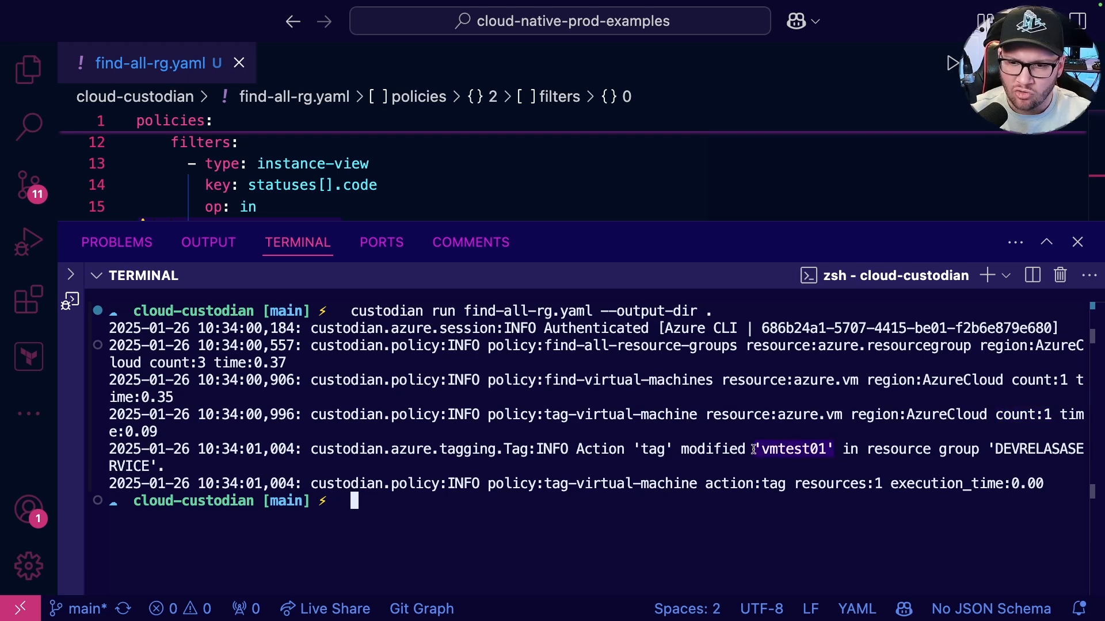
key(cmd+tab)
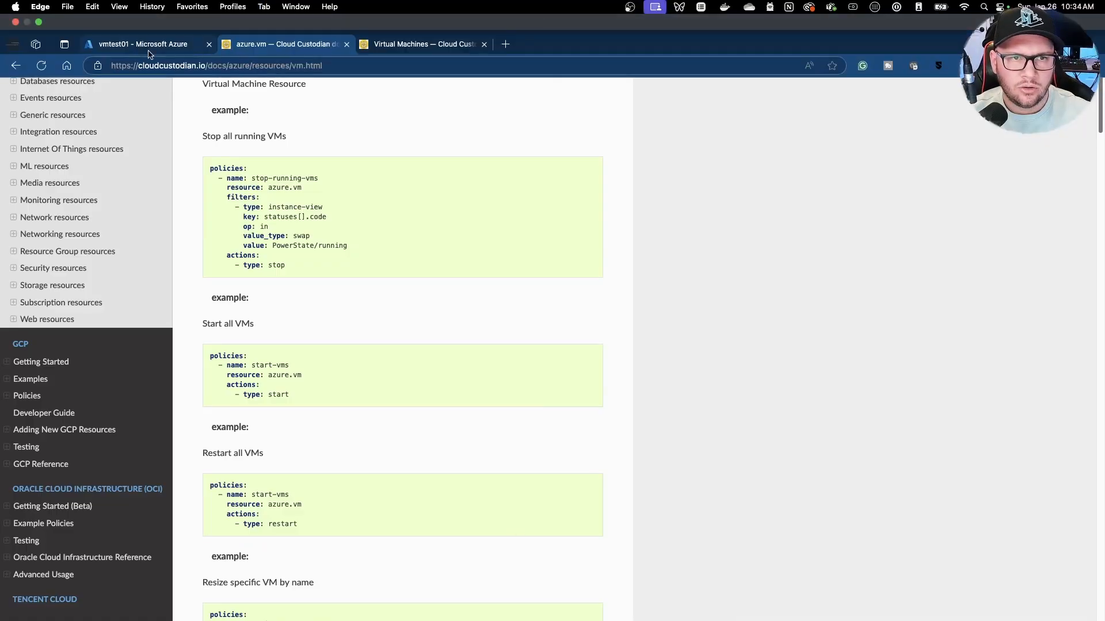
- Open the vmtest01 Azure portal tab and scroll to its env: devtest tag
click(141, 43)
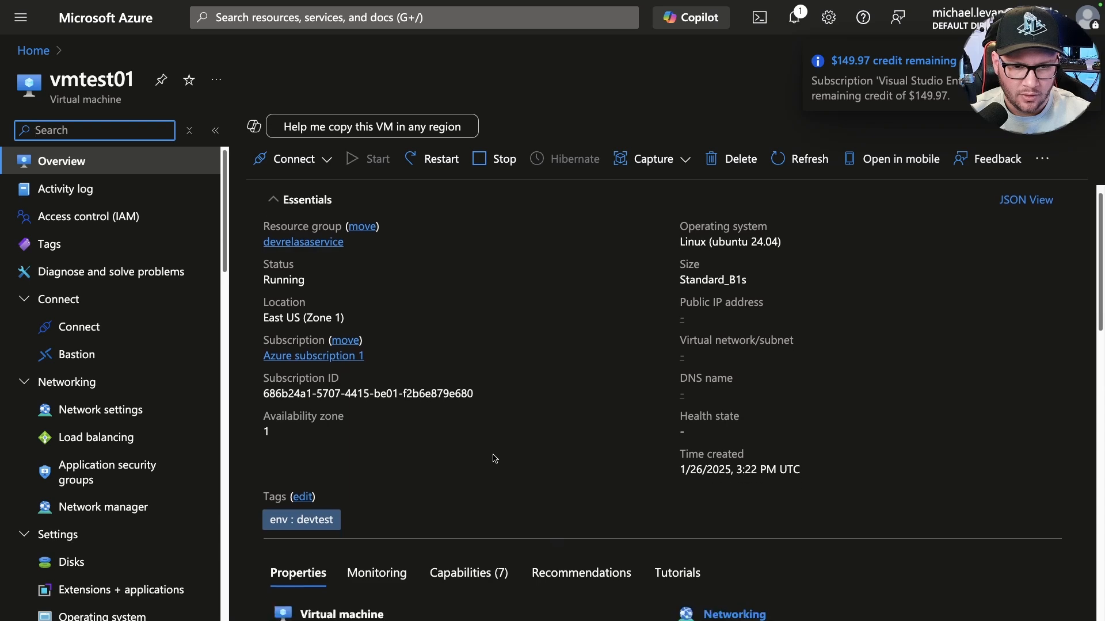
scroll(down, 3)
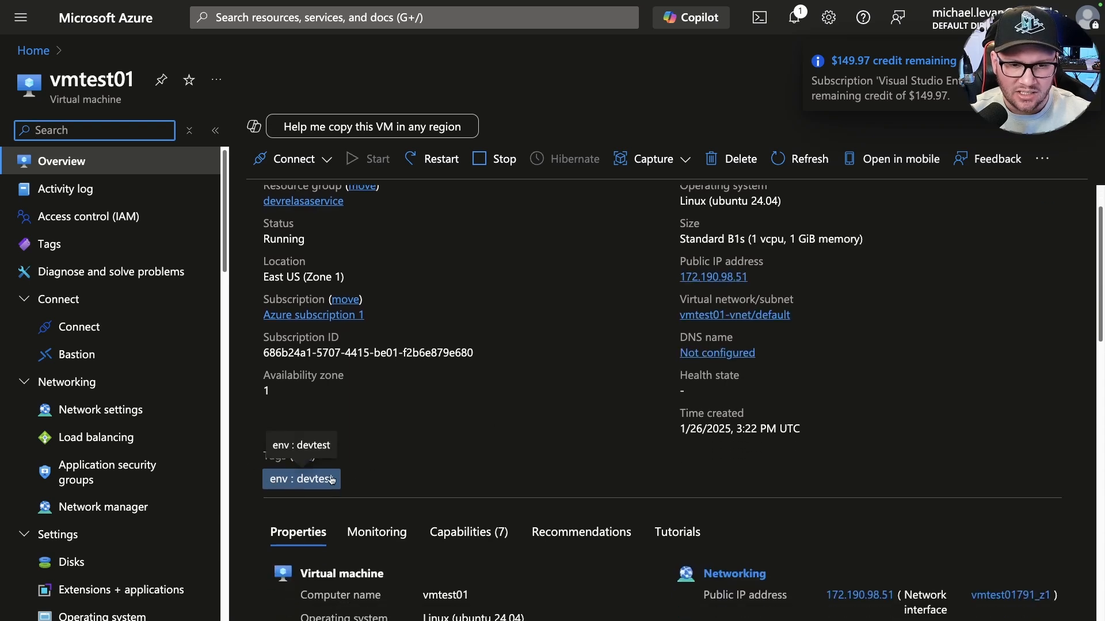